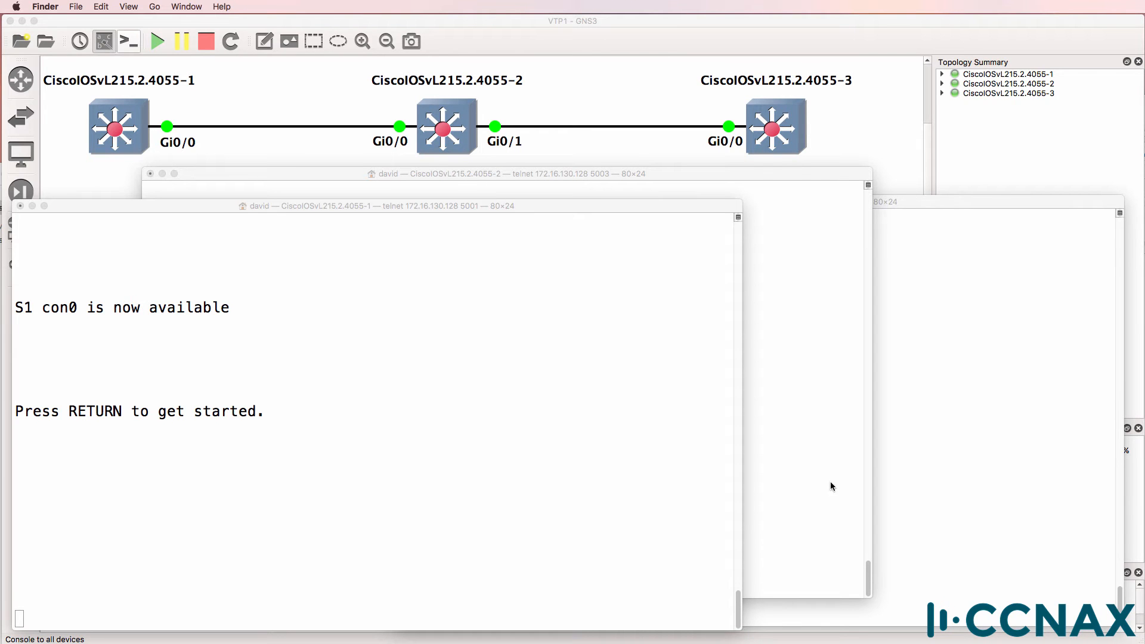
- Enter privileged mode on S1 and list VLANs, showing only defaults 1 and 1002–1005
key("Return")
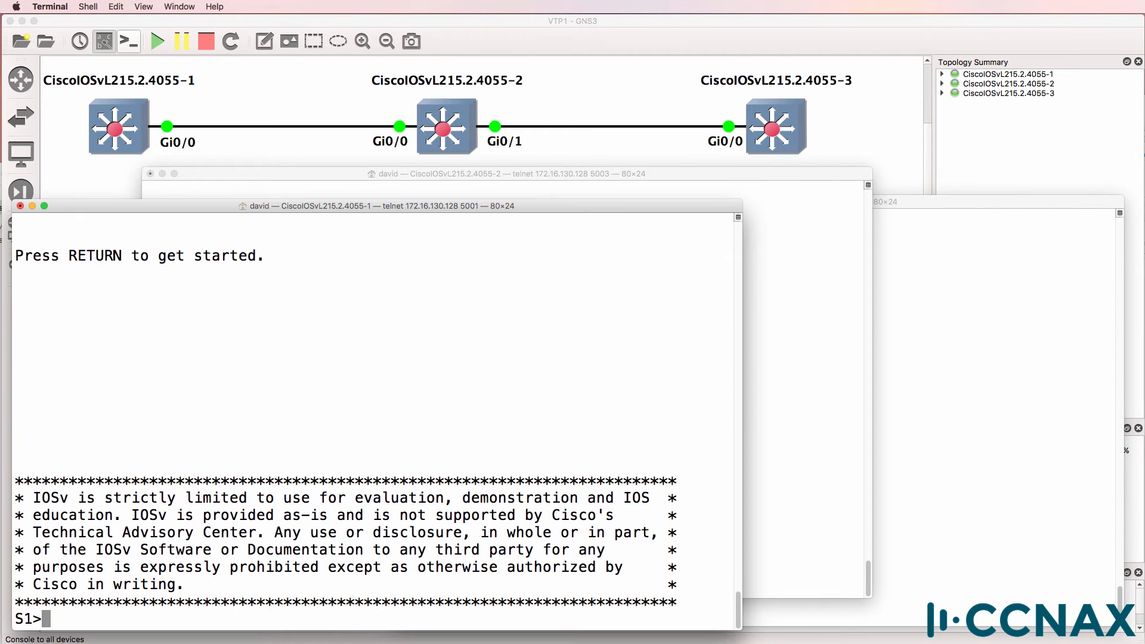
type("en")
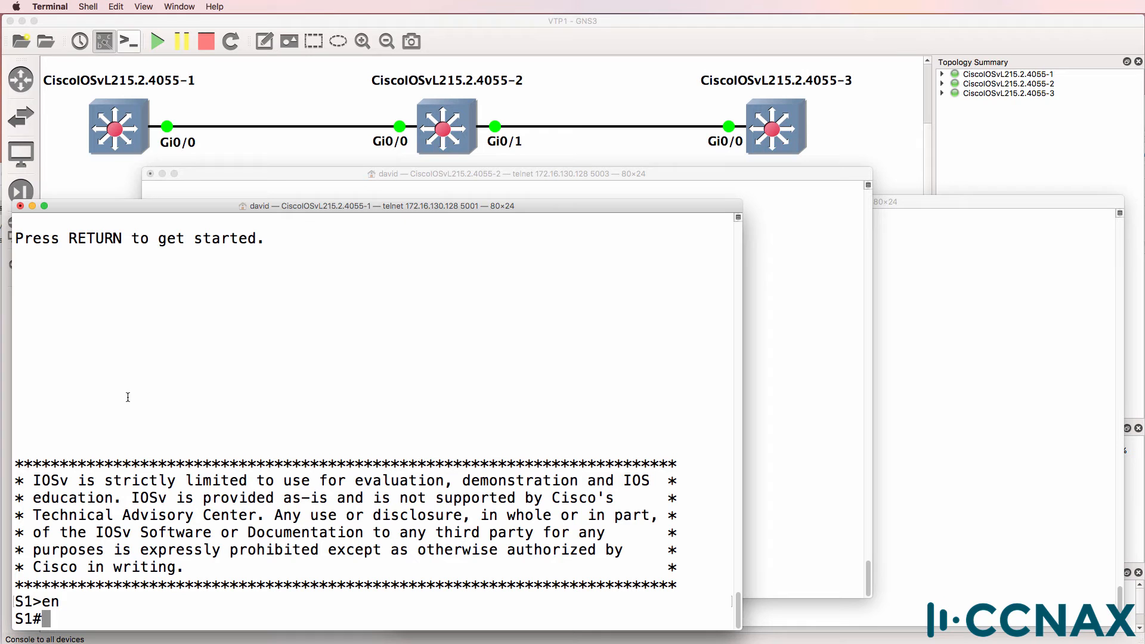
type("show vla")
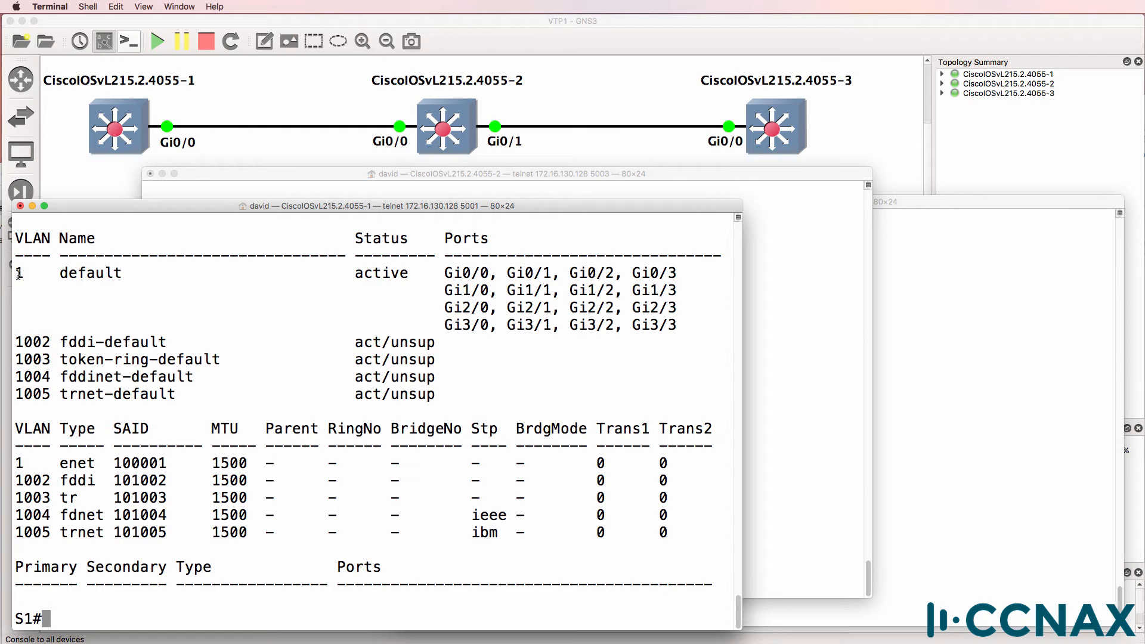
double_click(32, 341)
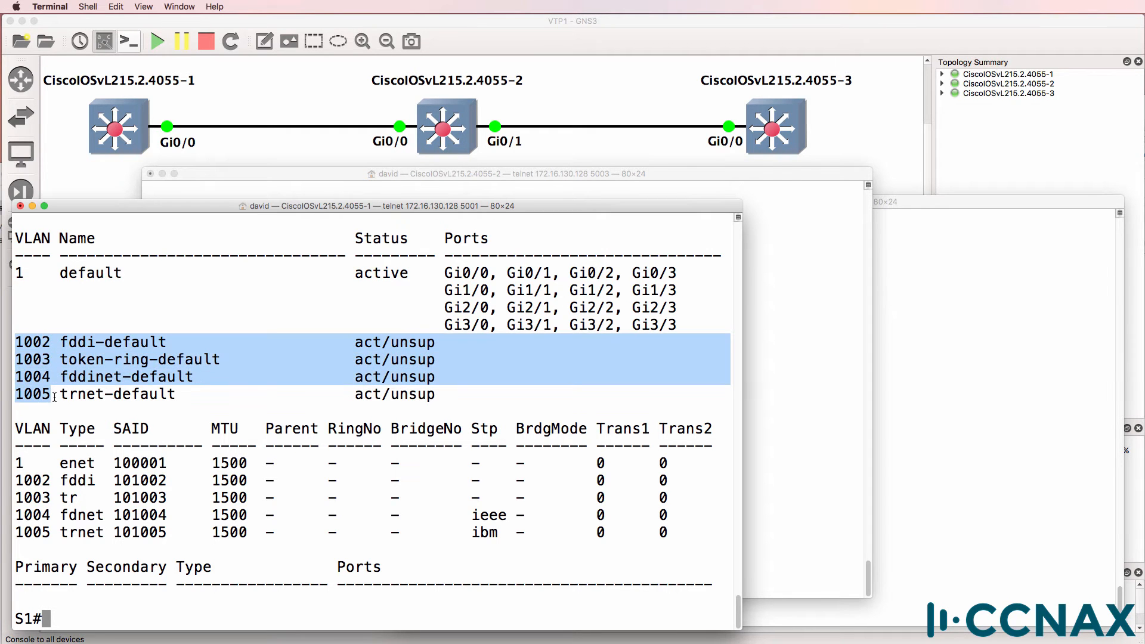
type("show vlan brief")
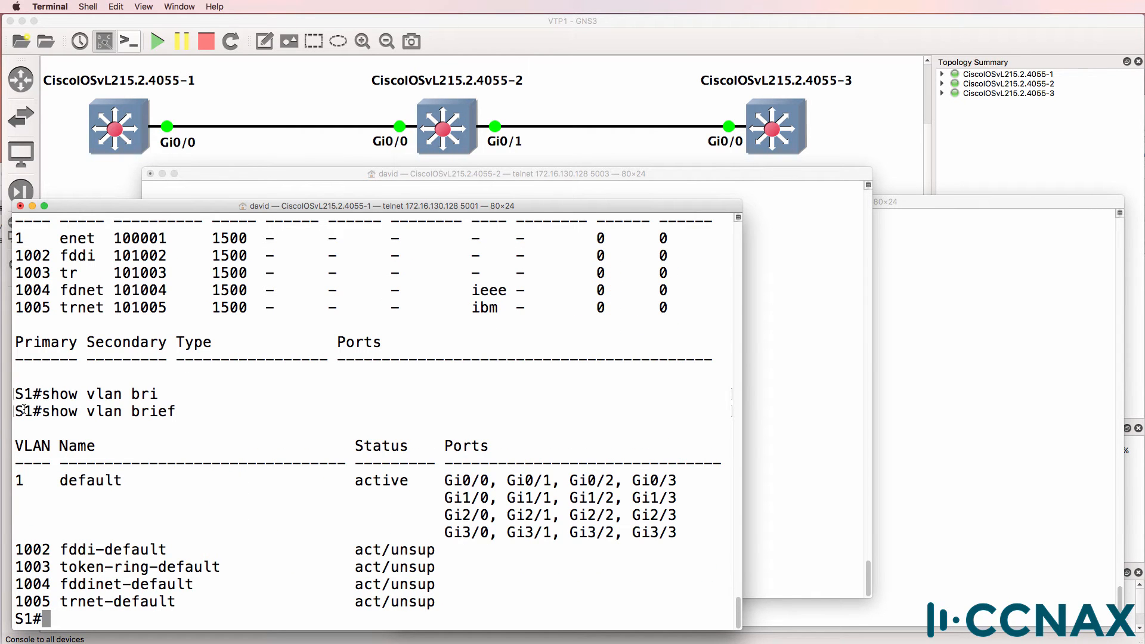
left_click_drag(16, 412, 678, 534)
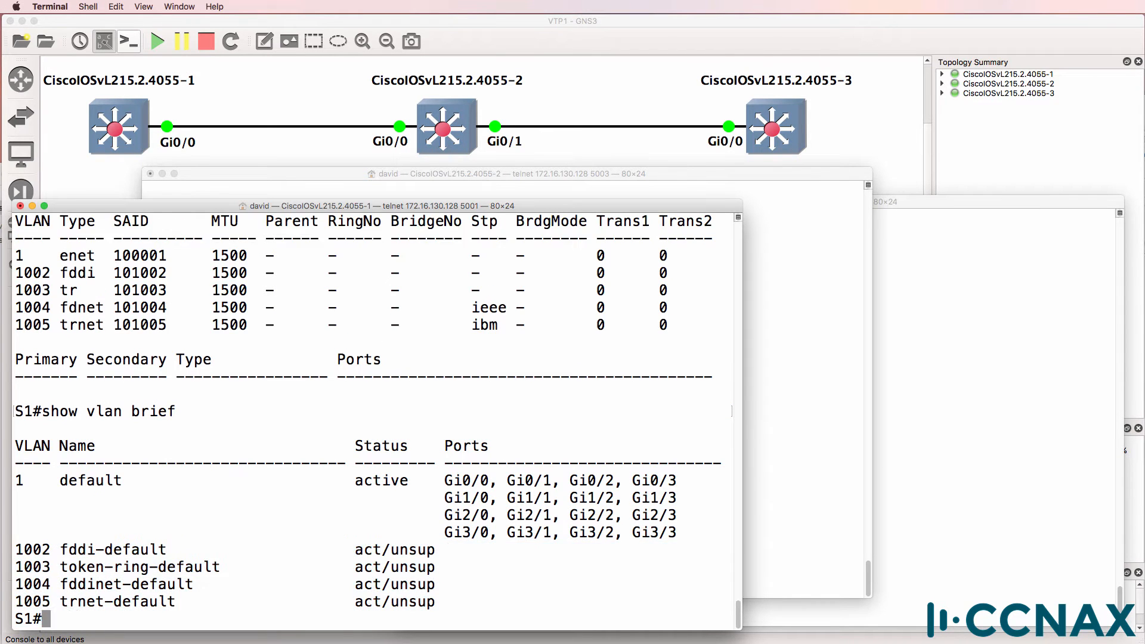
- Create VLAN 2 on S1, then list VLANs on S3 to see whether it propagated
type("vlan 2")
type("sh vlan")
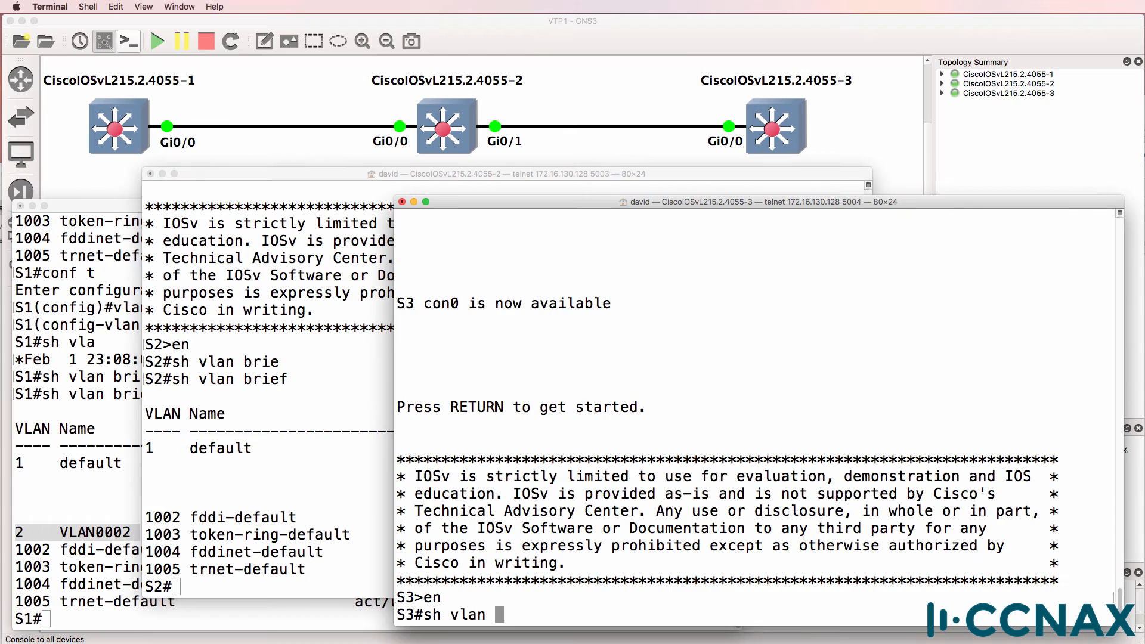
key("Return")
type("sh")
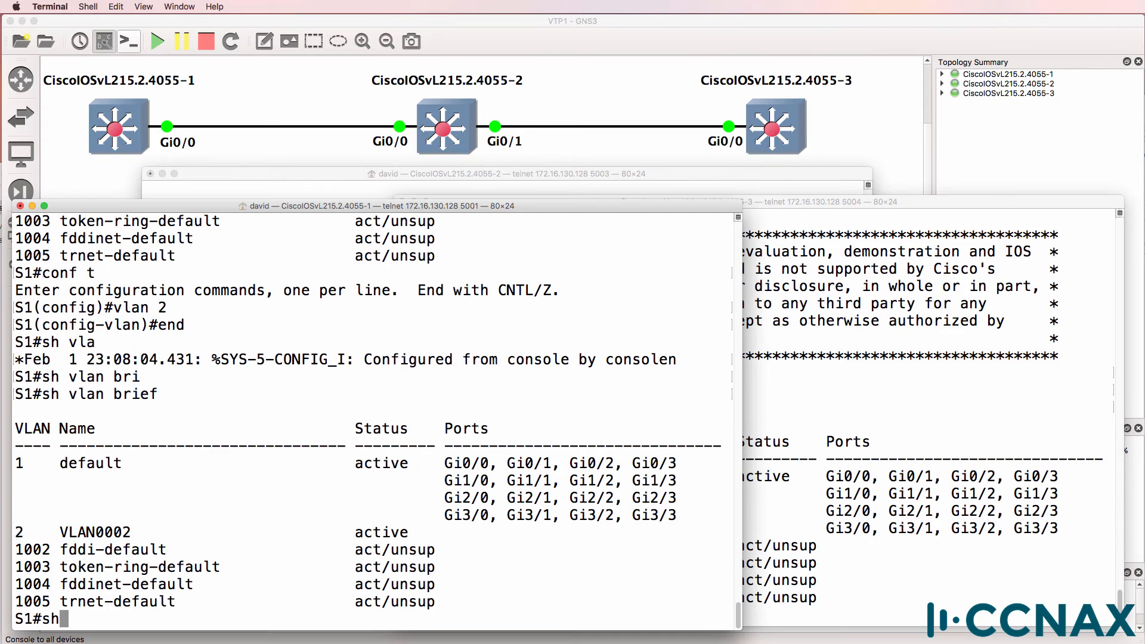
- Display VTP status on S1 and S2: servers in domain ccna, revision 1 versus 0
type("vtp status")
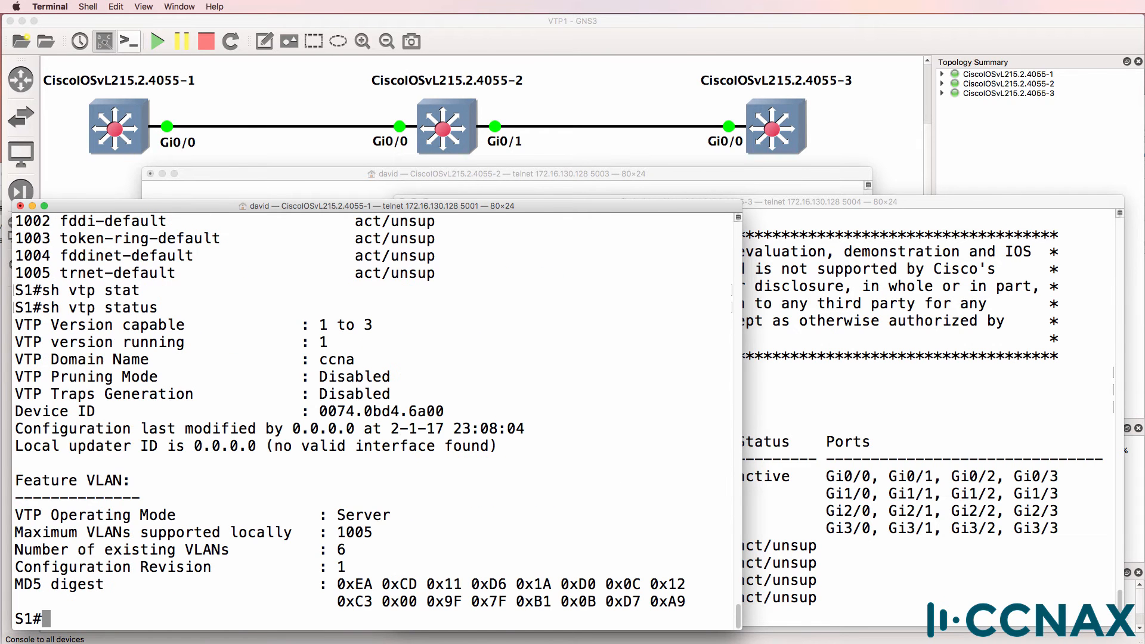
double_click(363, 515)
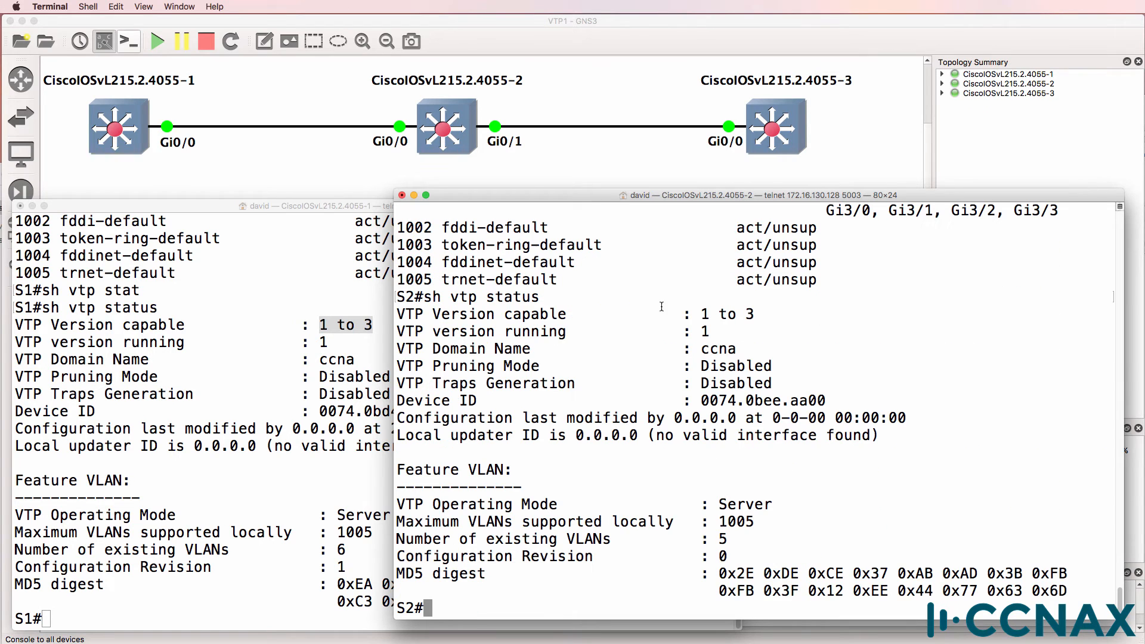
double_click(718, 349)
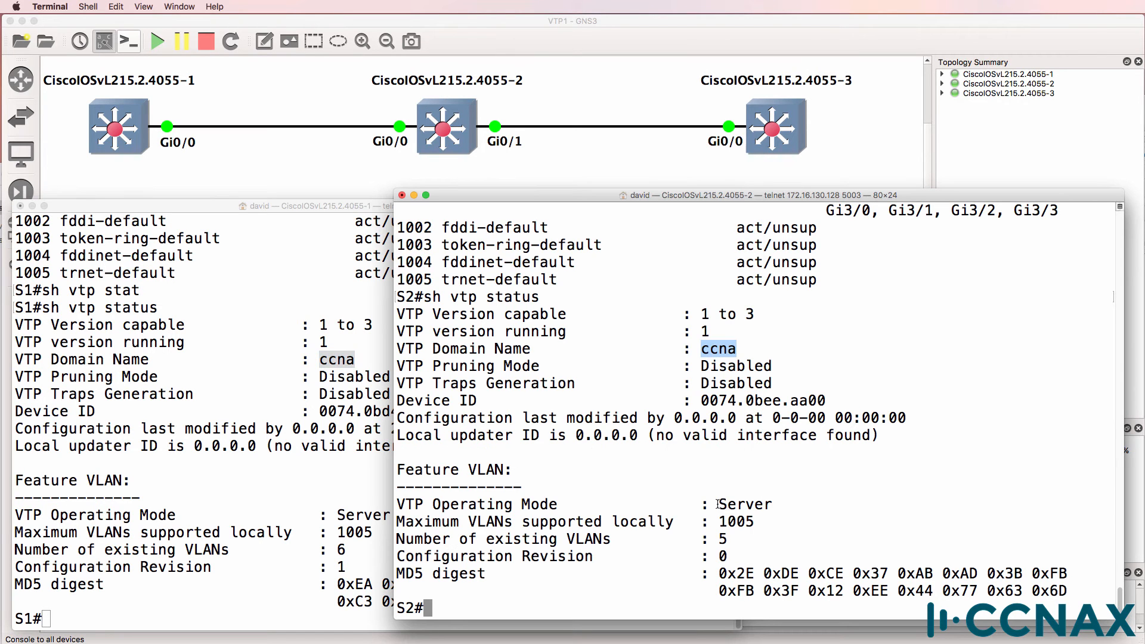
double_click(744, 503)
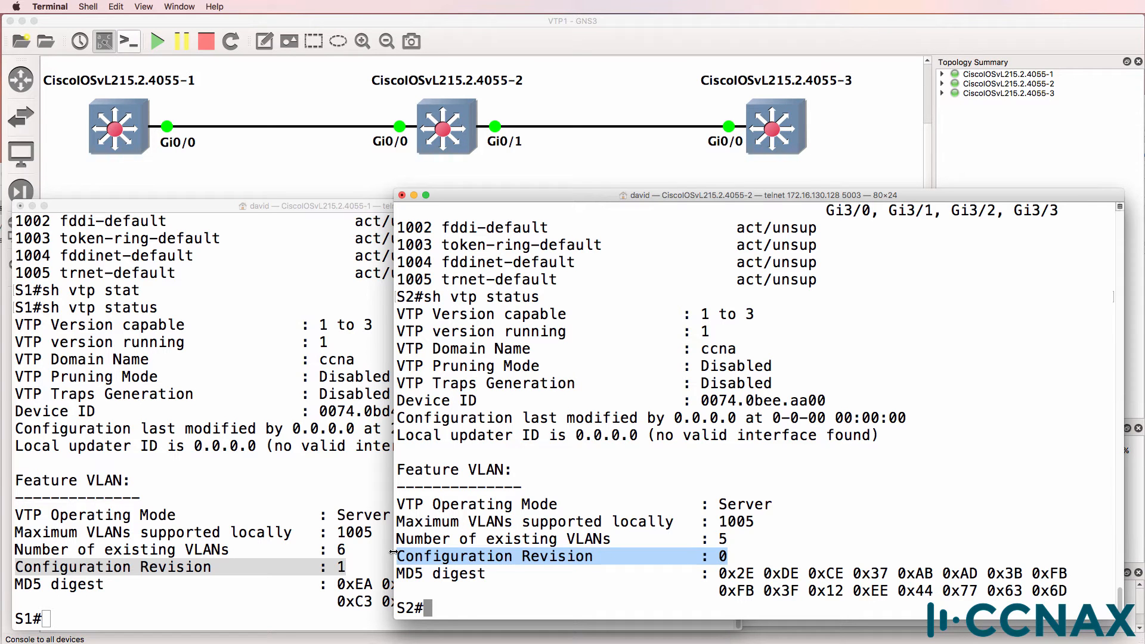
- Run show interfaces switchport on S1 and S2, revealing Gi0/0 dynamic auto, operating as static access
type("show int")
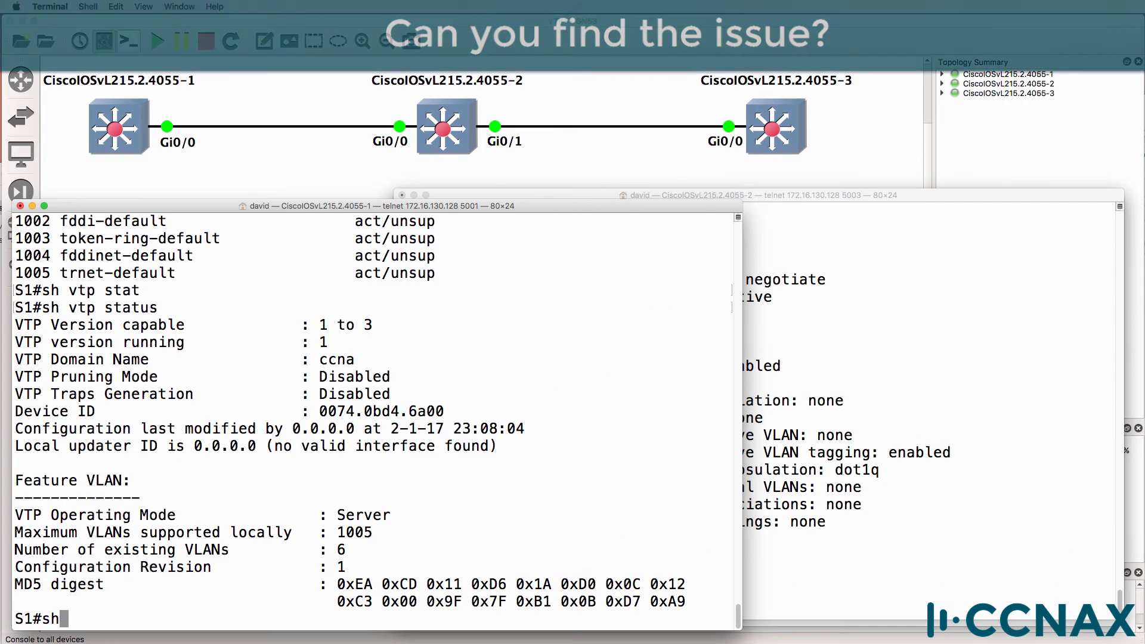
type("show int switchport")
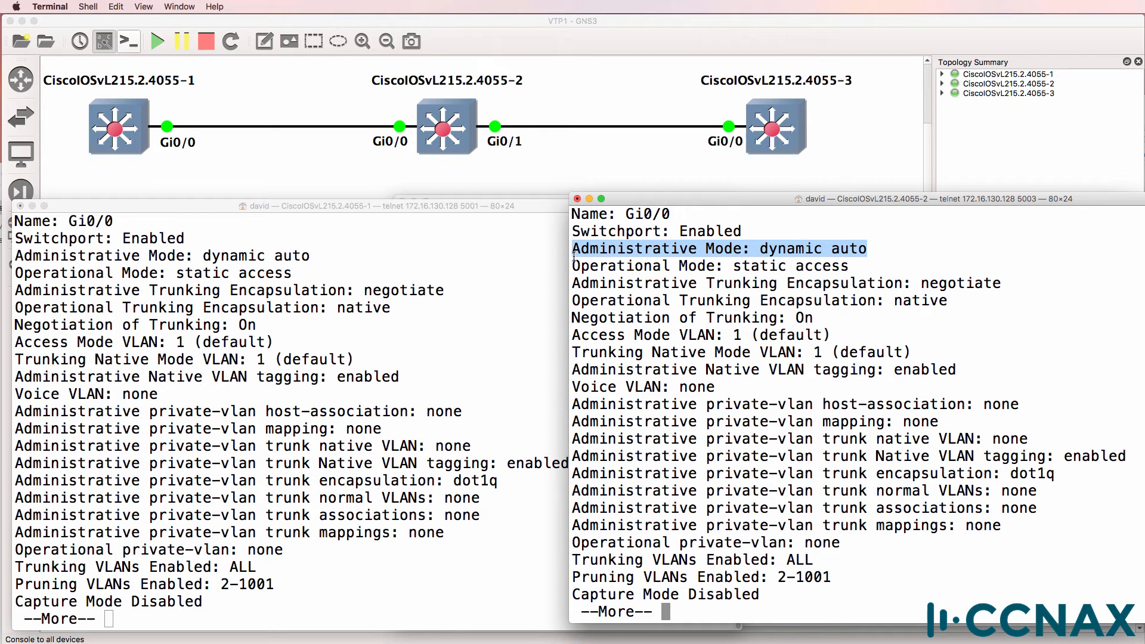
mouse_move(562, 256)
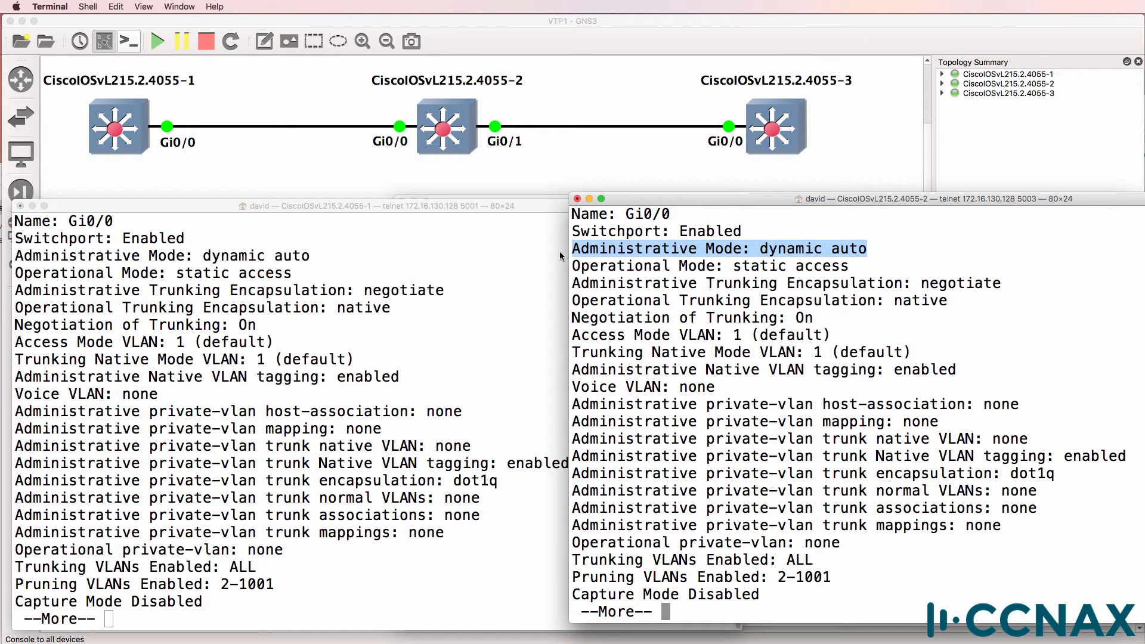
mouse_move(886, 271)
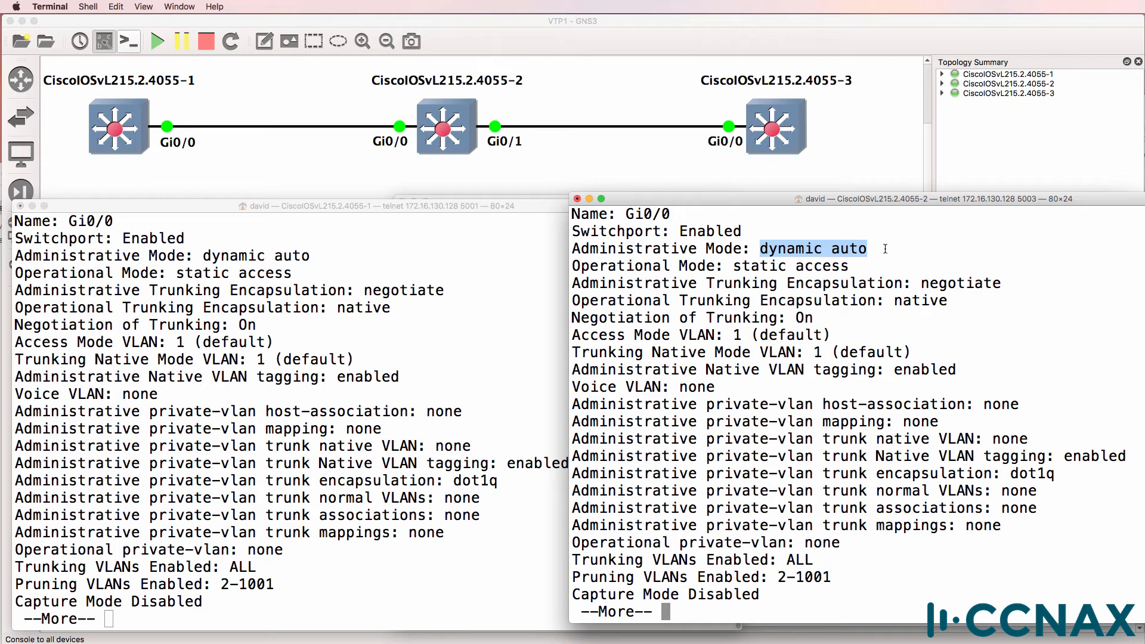
mouse_move(819, 315)
type("h")
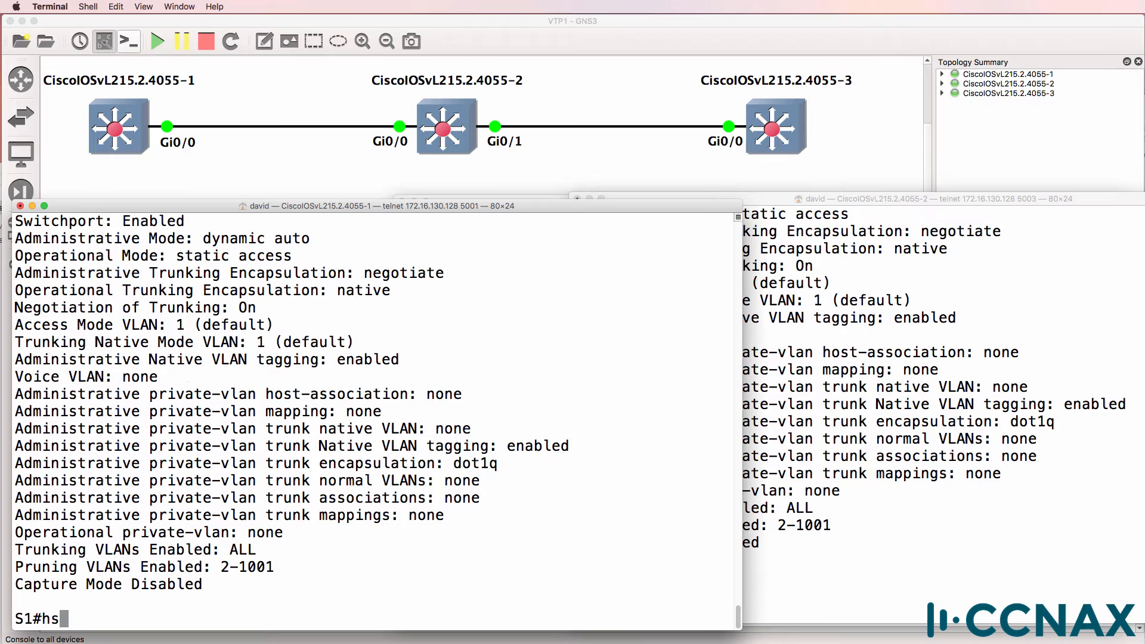
- Show S1 has no trunks and its Gi0/0 running config has no switchport settings
type("show in")
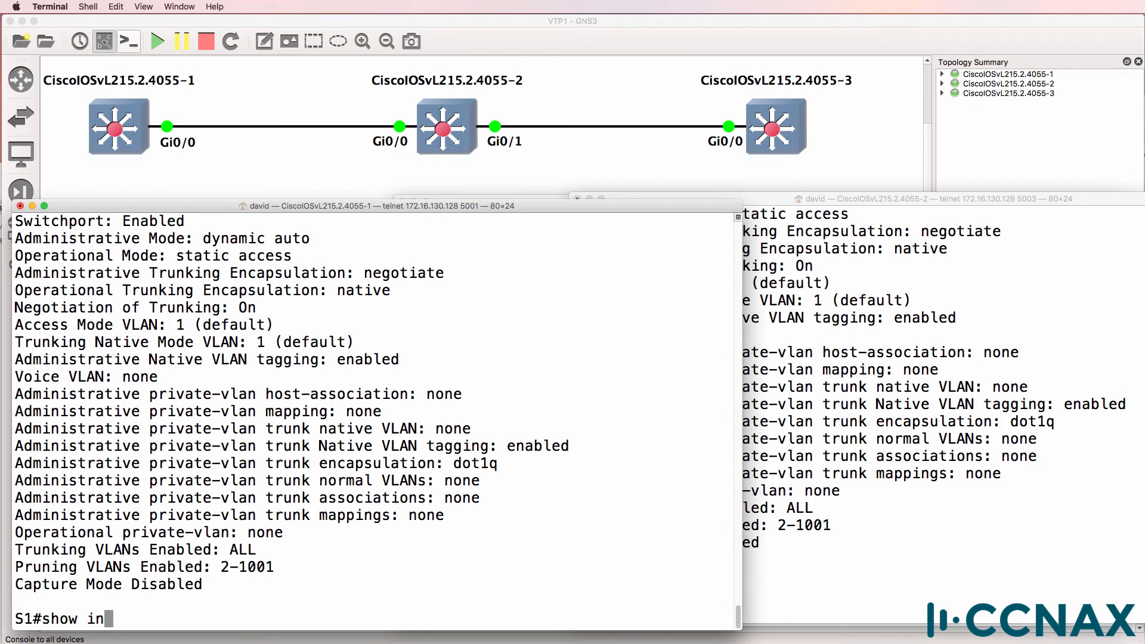
type("t trunk")
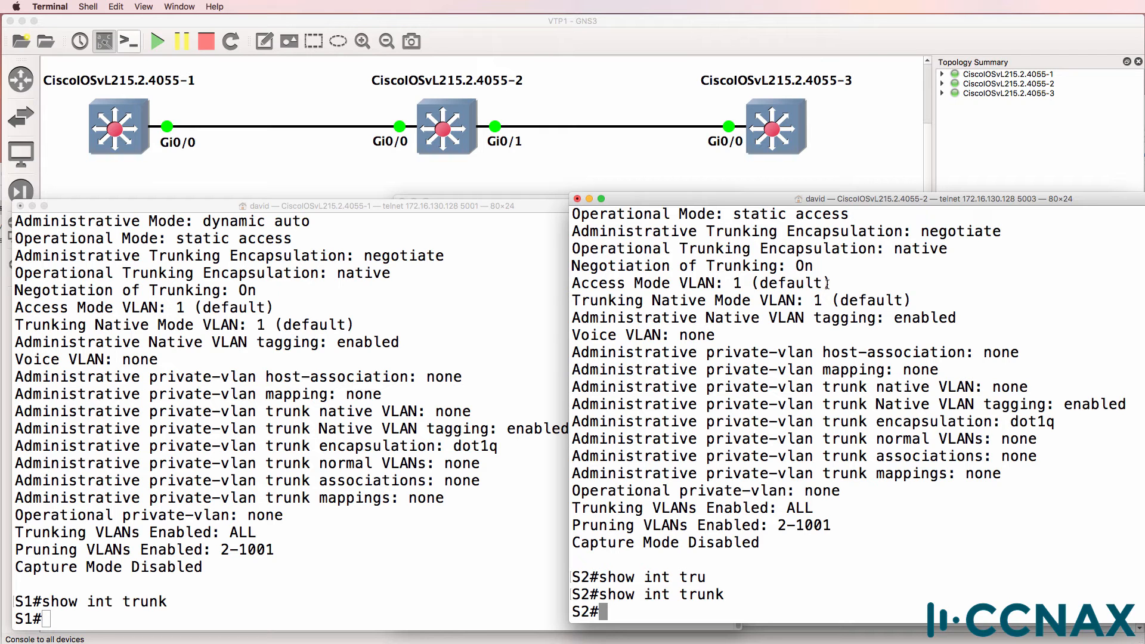
type("sh run")
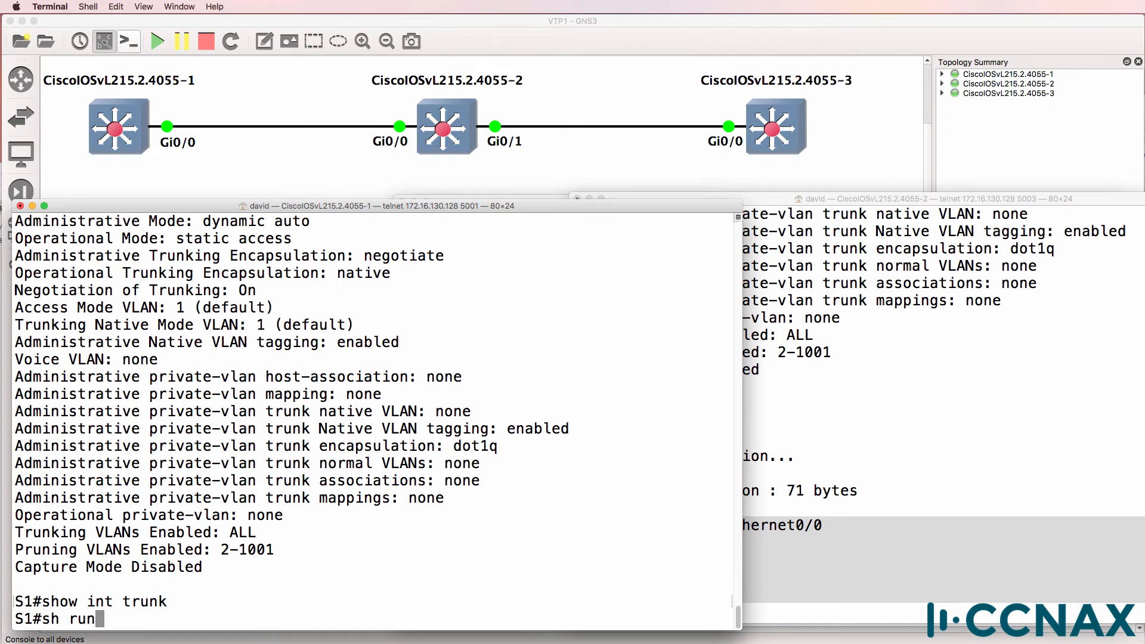
type("int g0/0")
type("show int trunk")
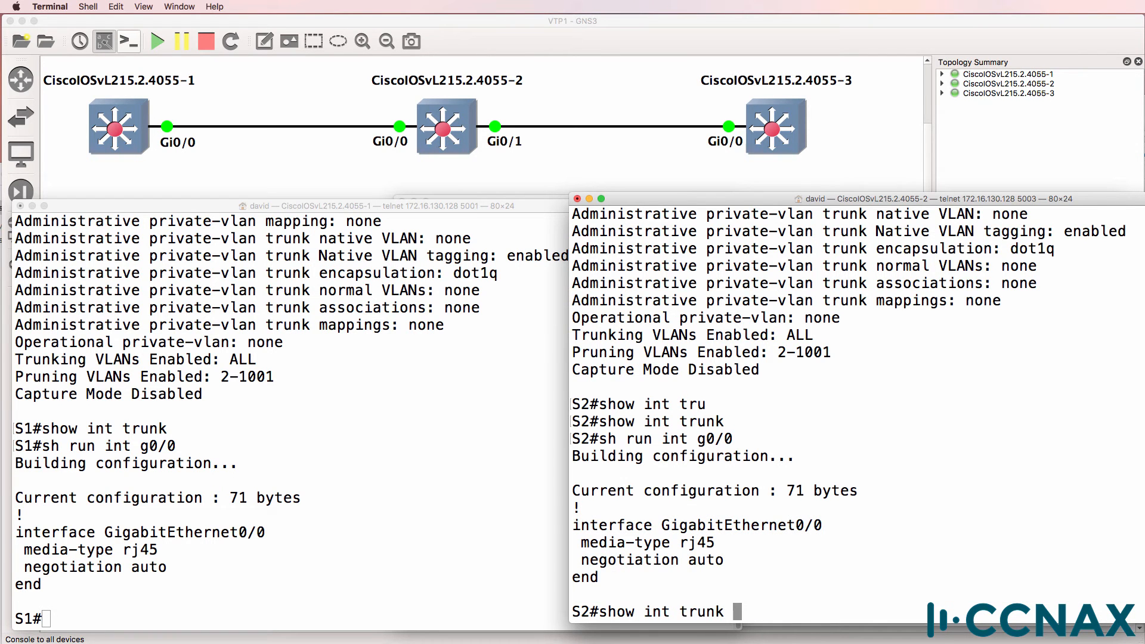
- Show S2 likewise has no trunk interfaces
key("Return")
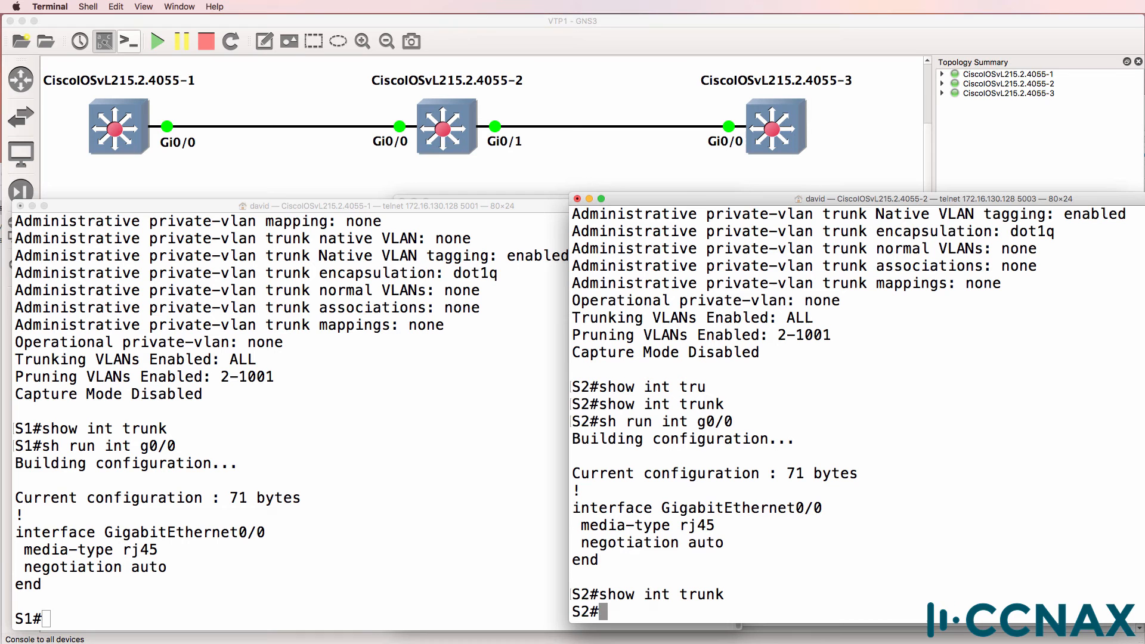
type("show int trunk")
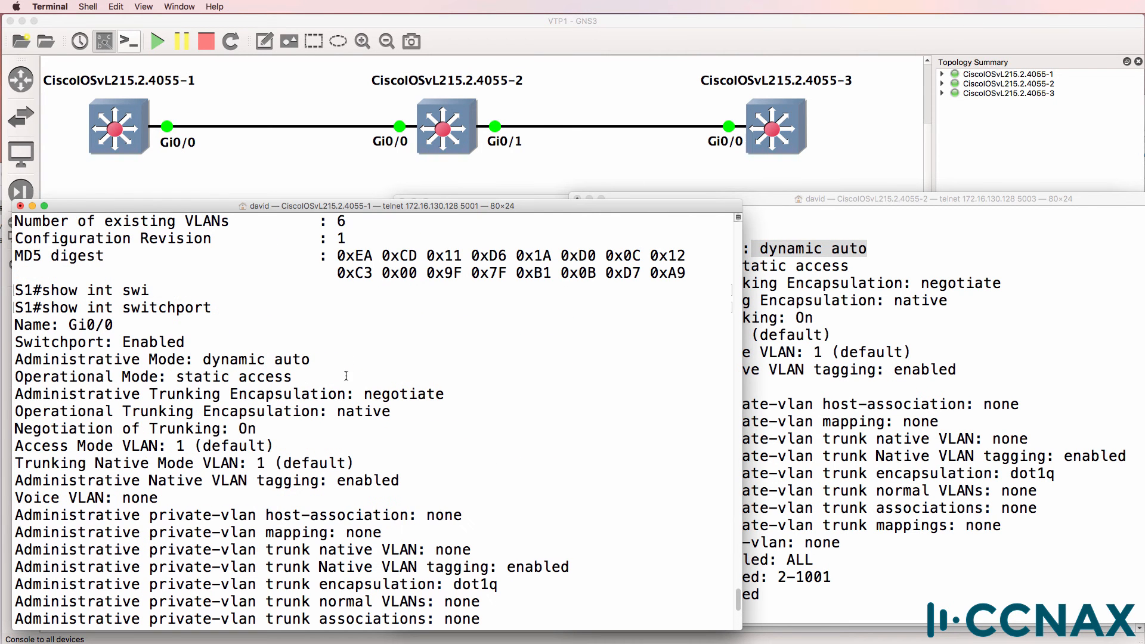
- Set S1's Gi0/0 to switchport mode dynamic desirable and verify it now operates as a trunk
left_click_drag(145, 359, 309, 359)
type("conf t")
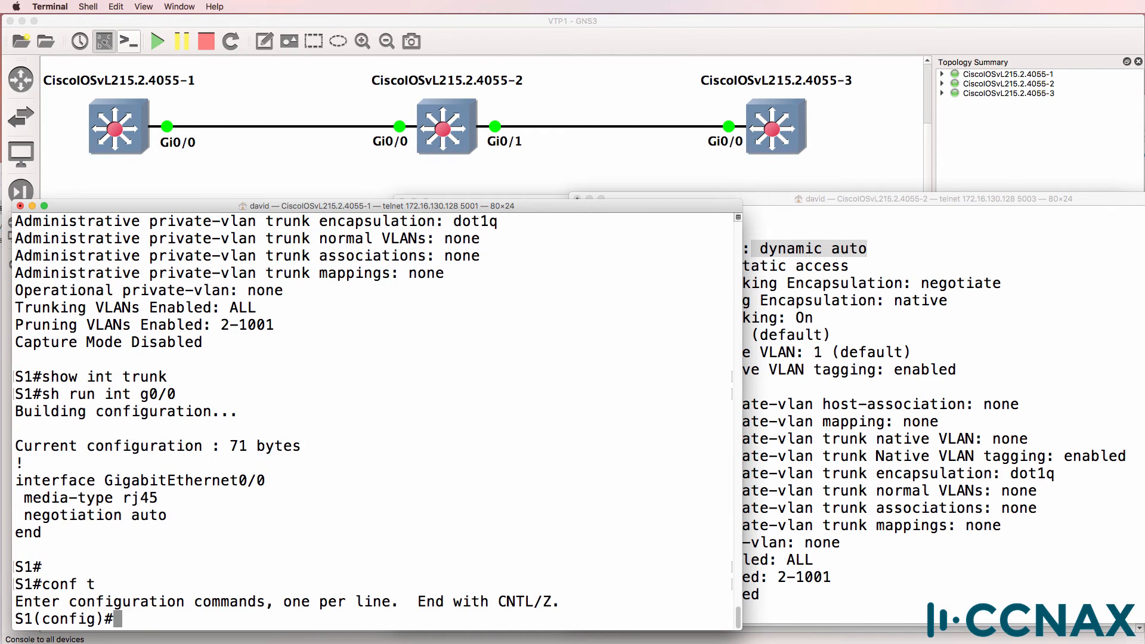
type("int")
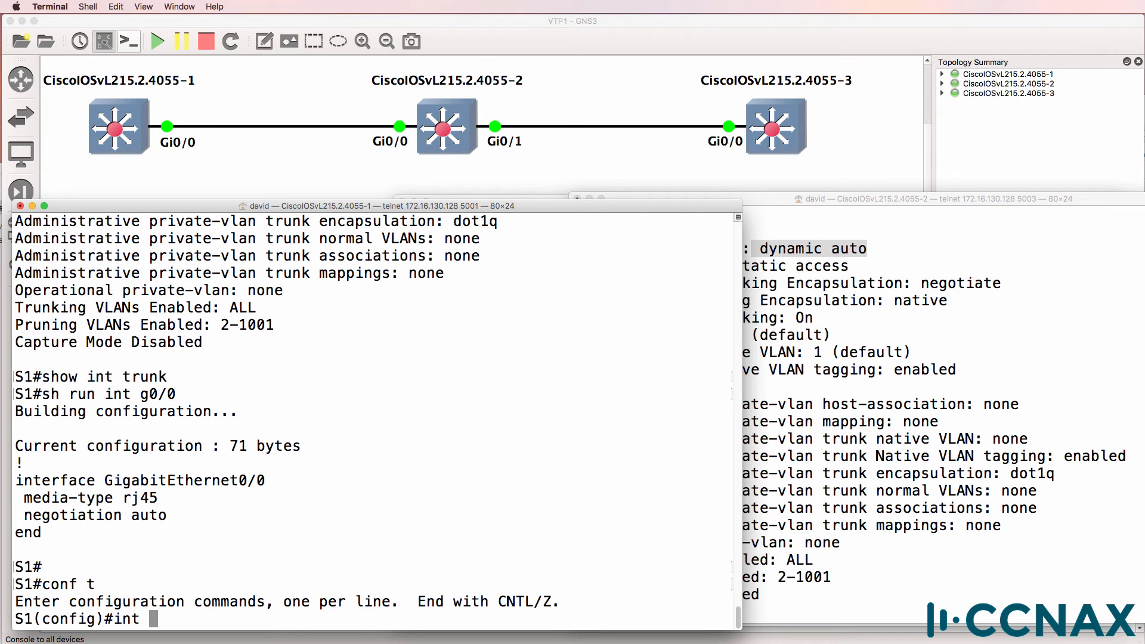
type("switchport mode dy")
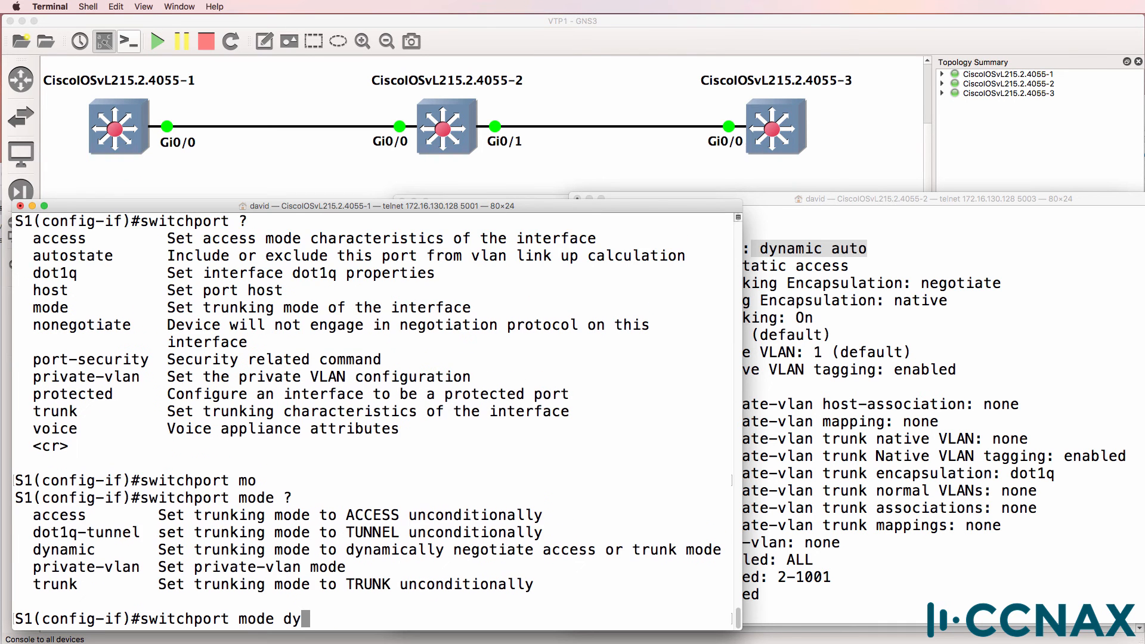
type("namic desirabl")
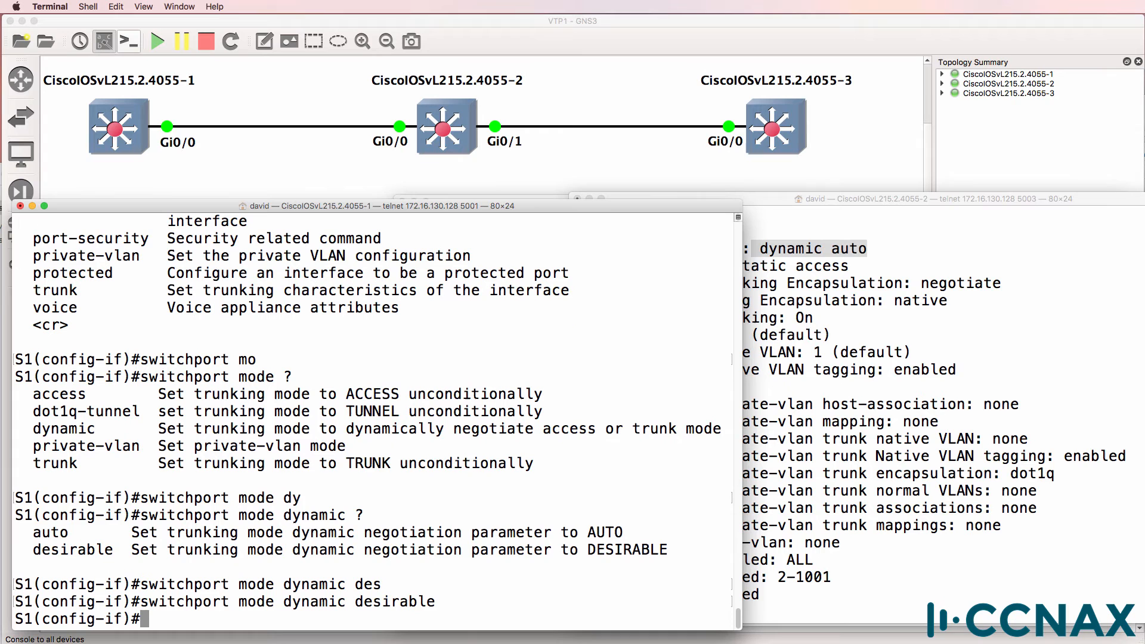
type("end")
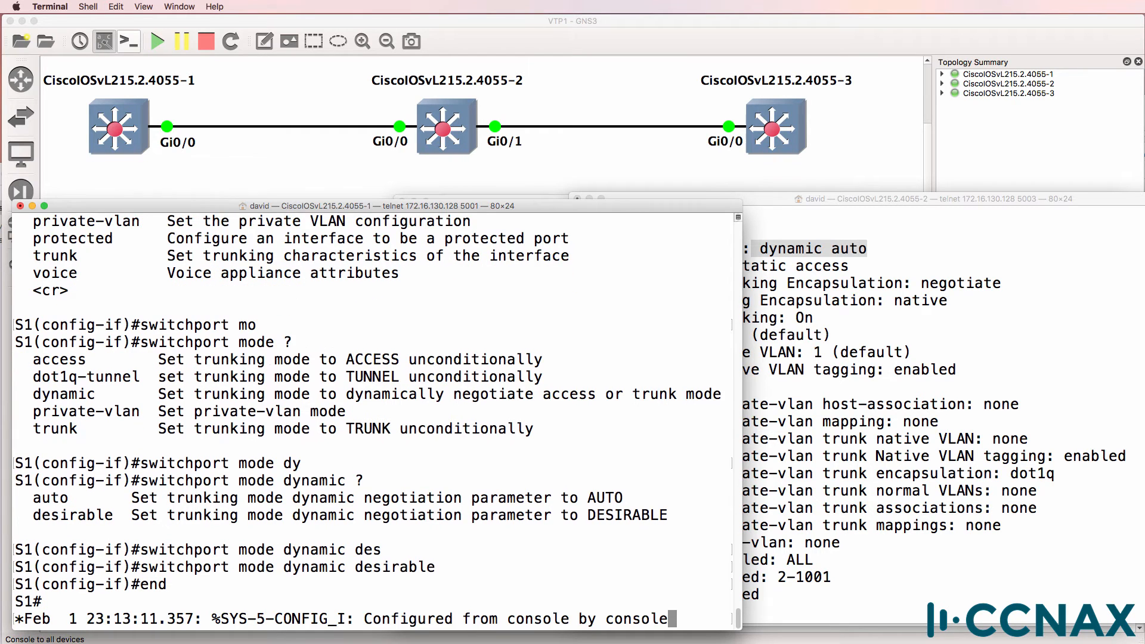
type("show int")
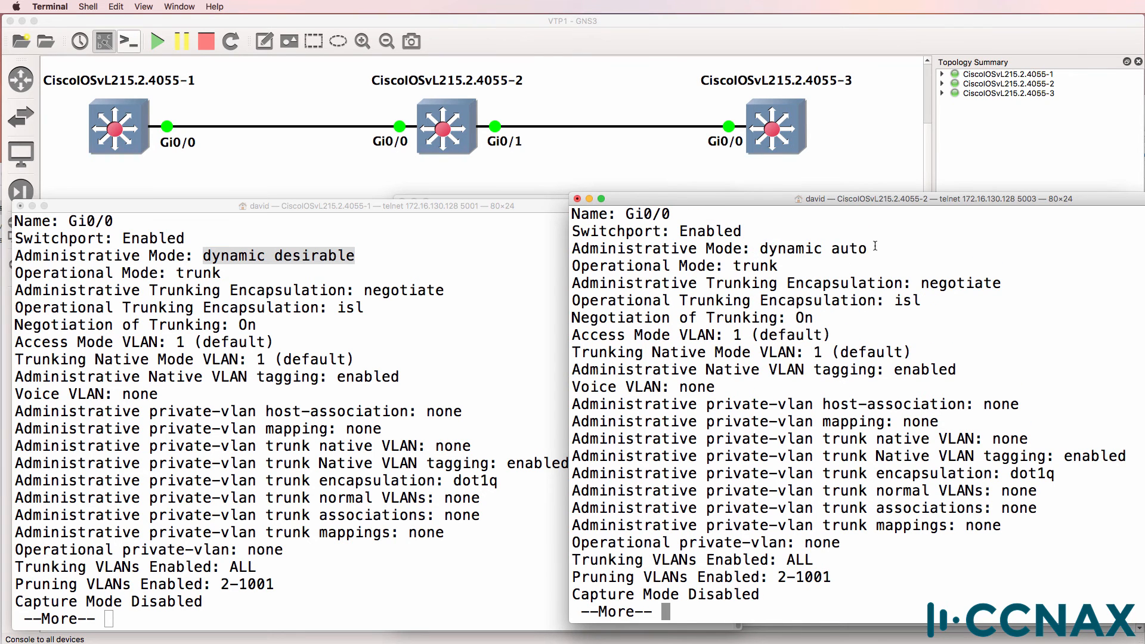
- Highlight S1's dynamic desirable mode, then show S2's VTP status with 6 VLANs in domain ccna
triple_click(671, 265)
type("show vtp statu")
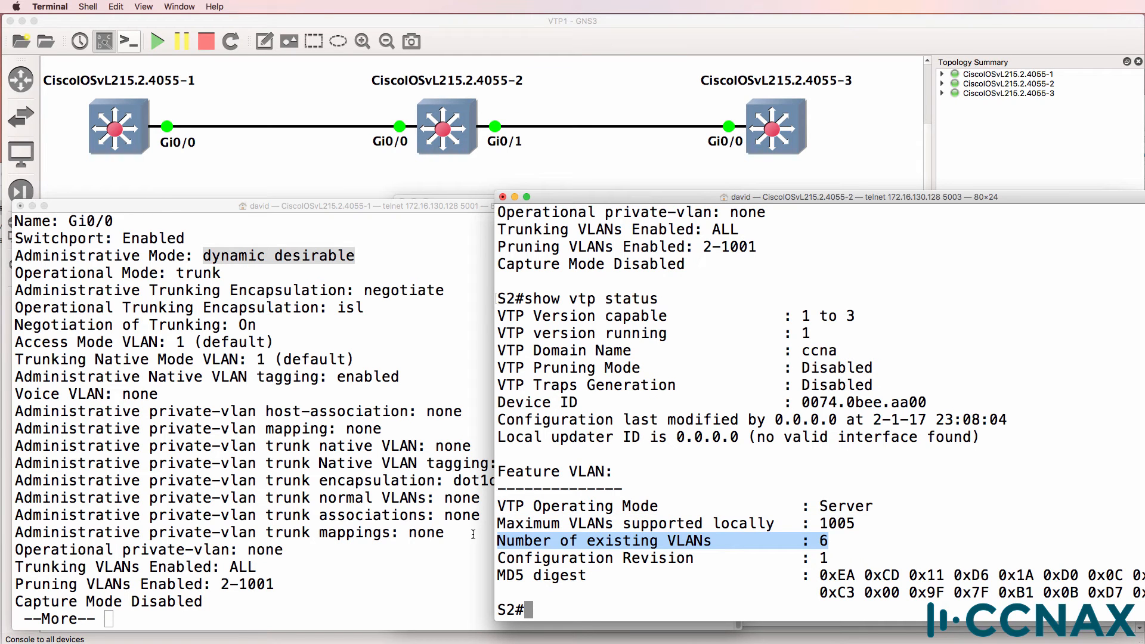
type("show vlan brief")
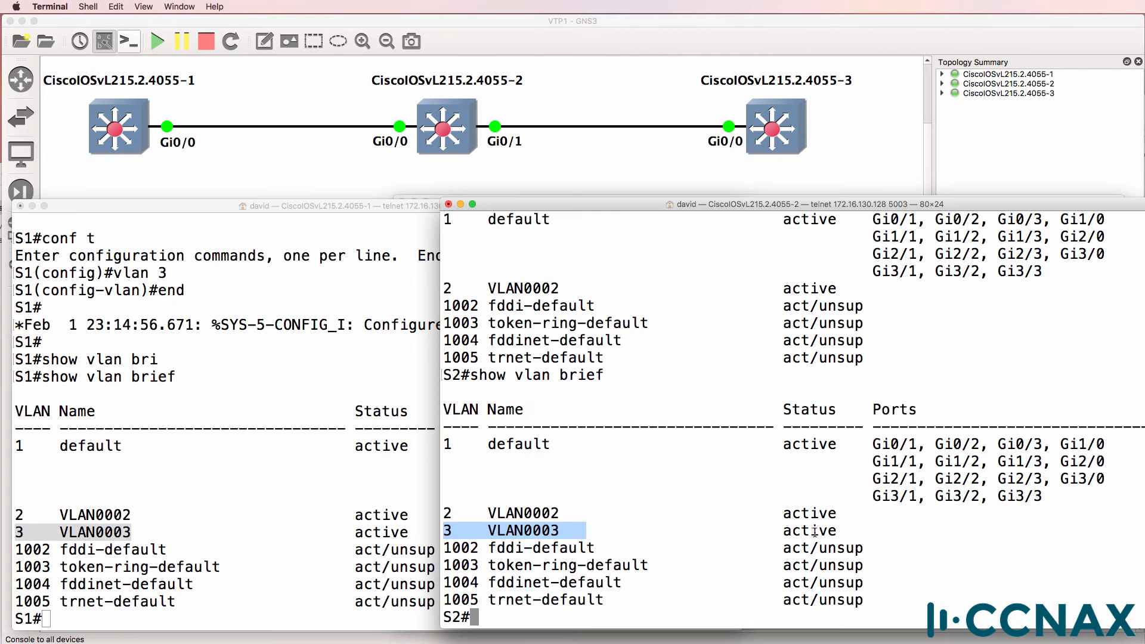
- Create VLANs 3 and 4 on S1 and list them with show vlan brief
type("vlna")
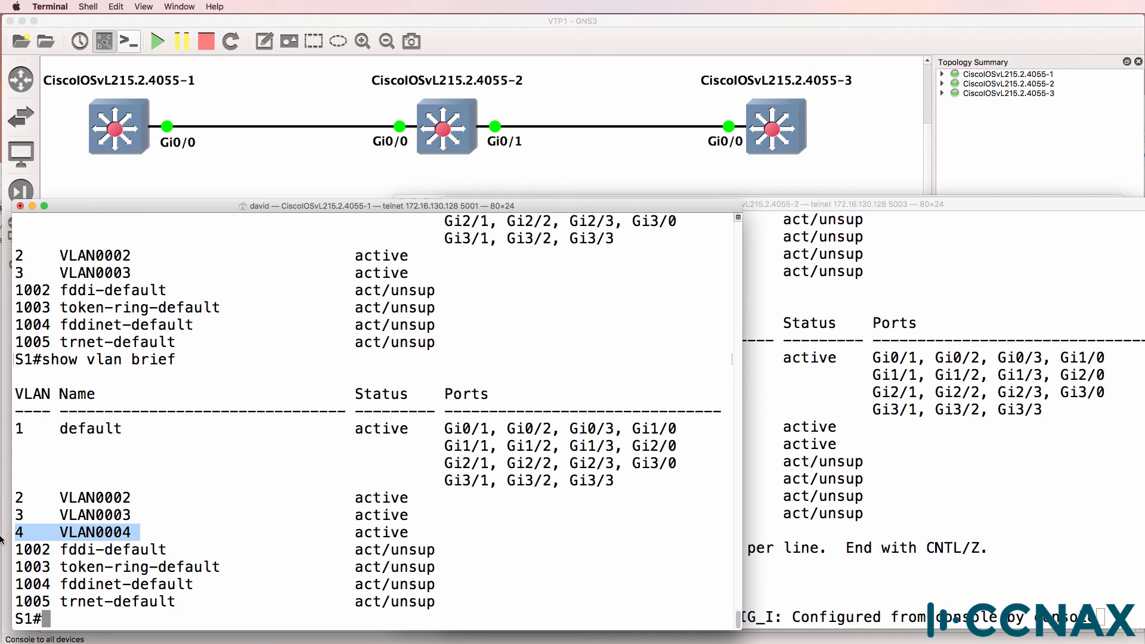
mouse_move(117, 141)
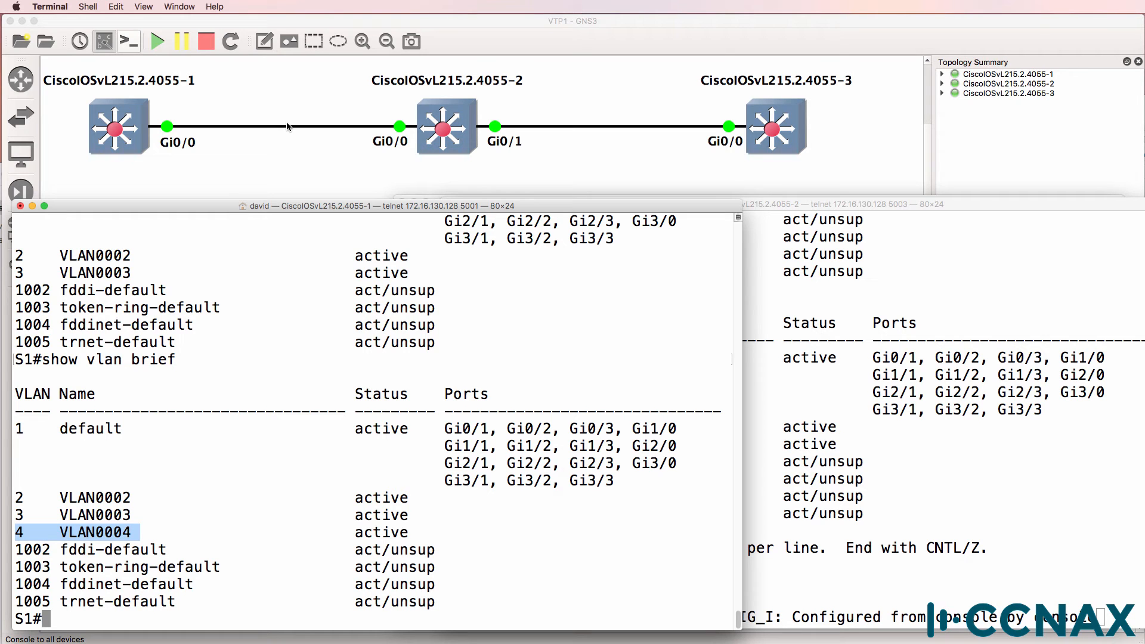
mouse_move(1049, 206)
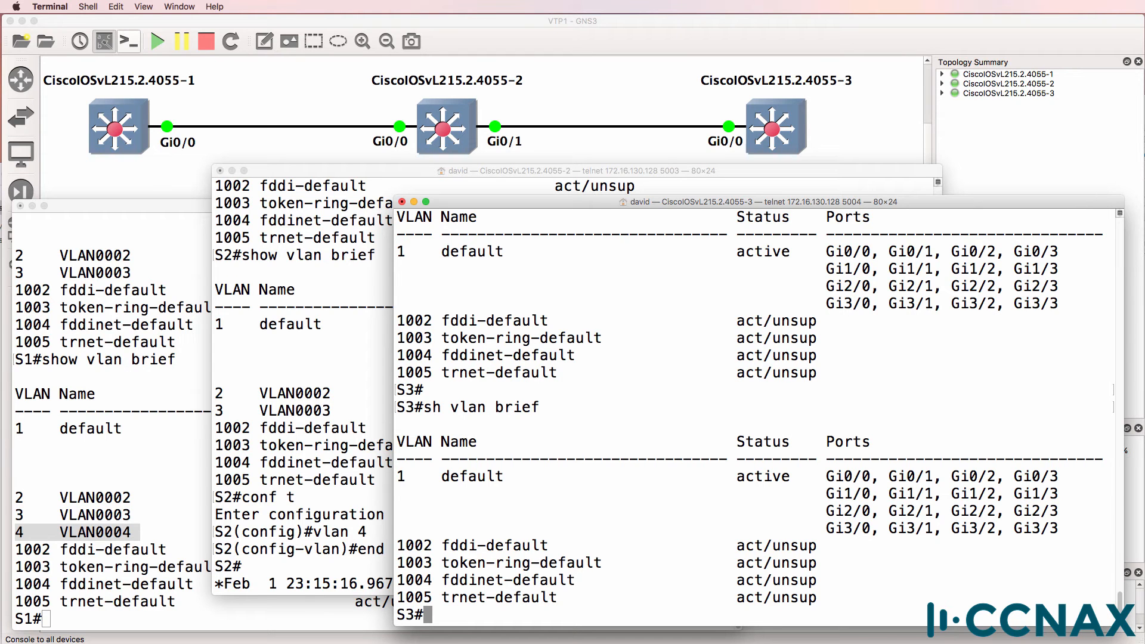
- Show S3 has no trunks and its Gi0/0 is dynamic auto, operating as static access
type("show")
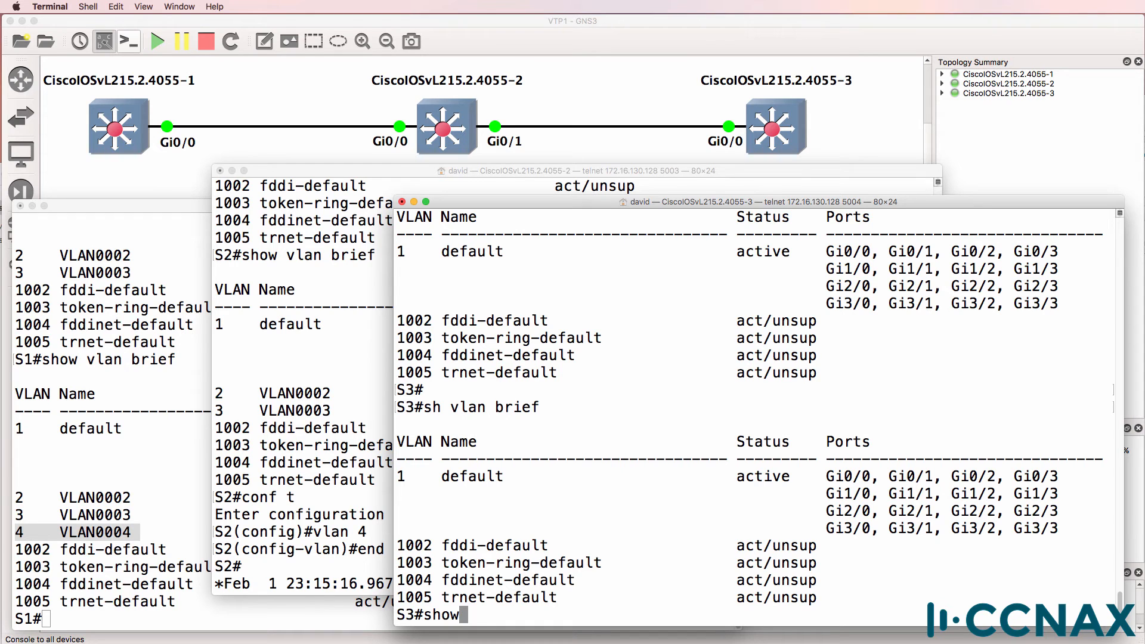
type("int trunk")
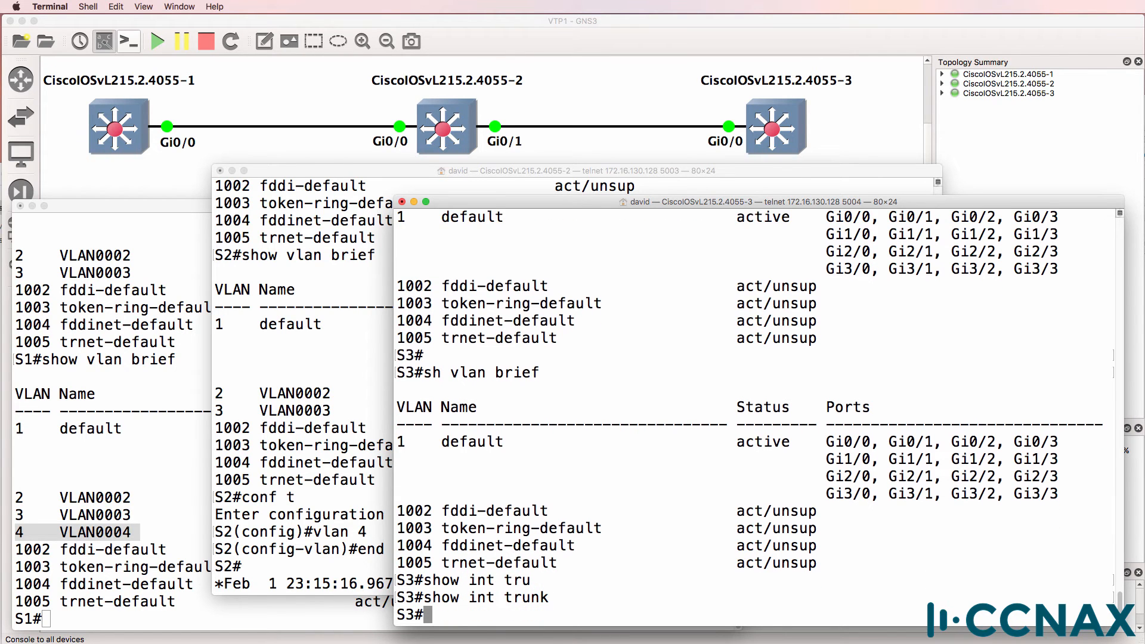
type("show")
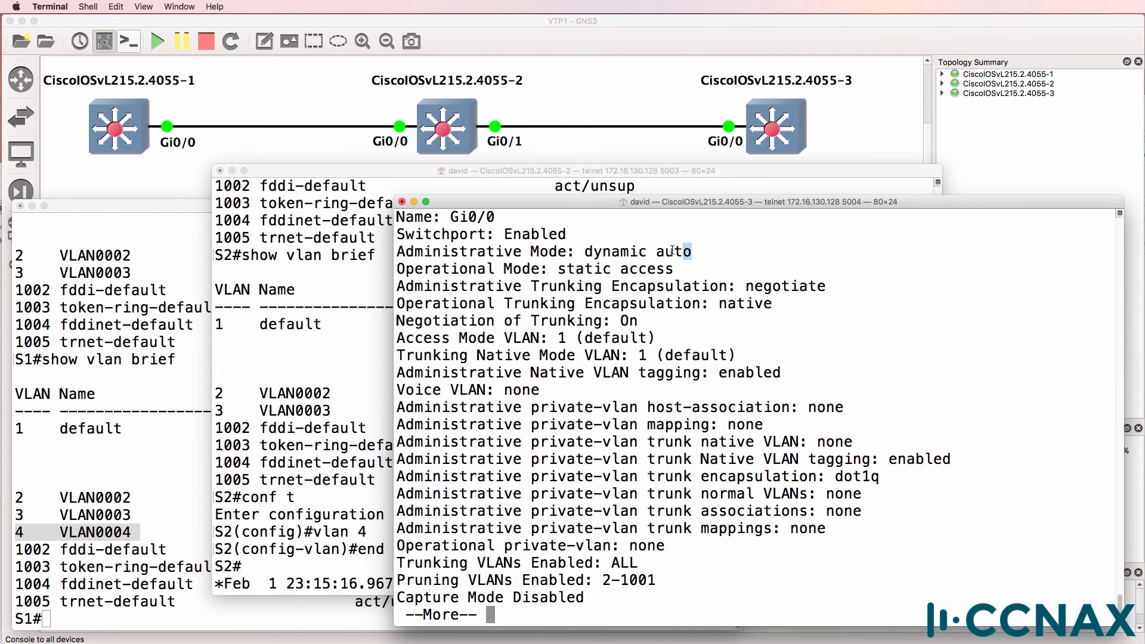
double_click(637, 252)
type("sh i")
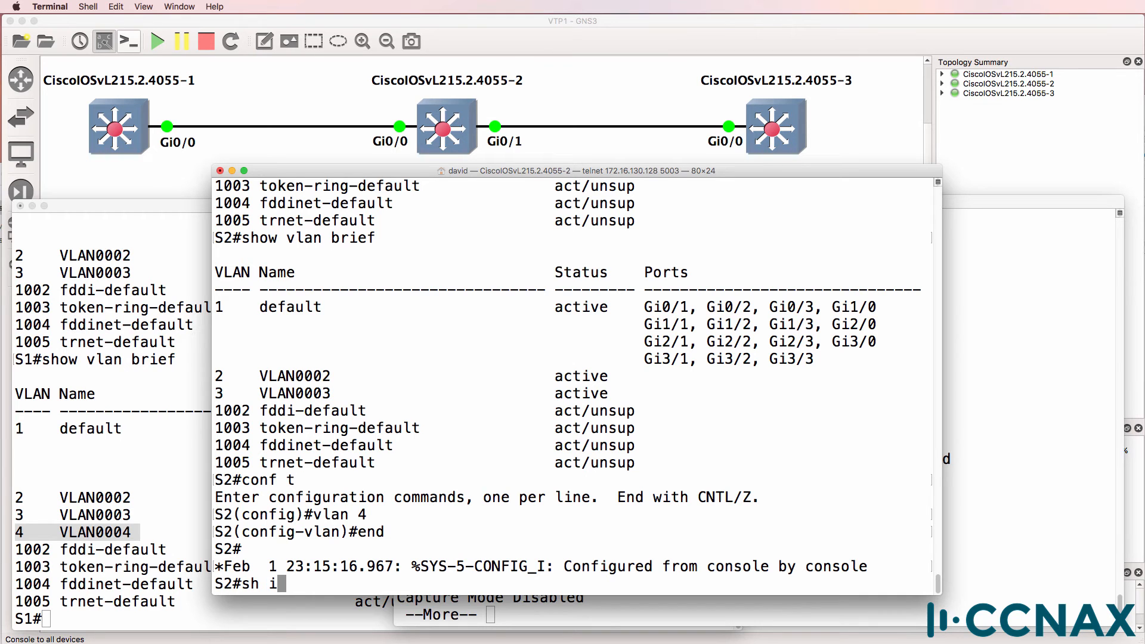
- Show S2's Gi0/1 is also dynamic auto, operating as static access
type("nt g0/1")
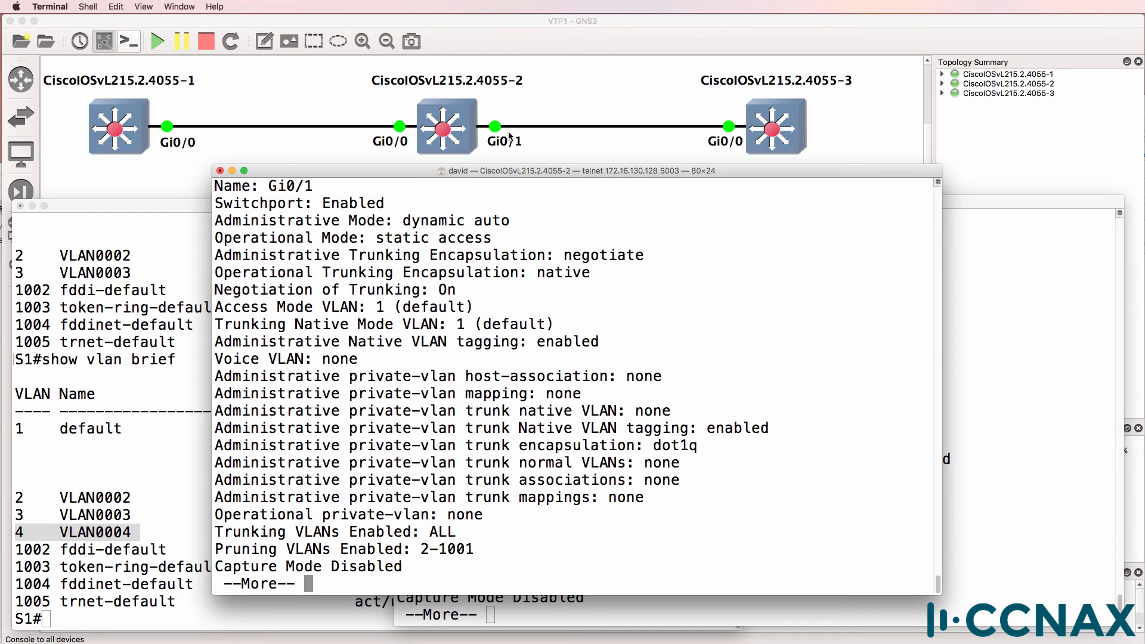
mouse_move(528, 229)
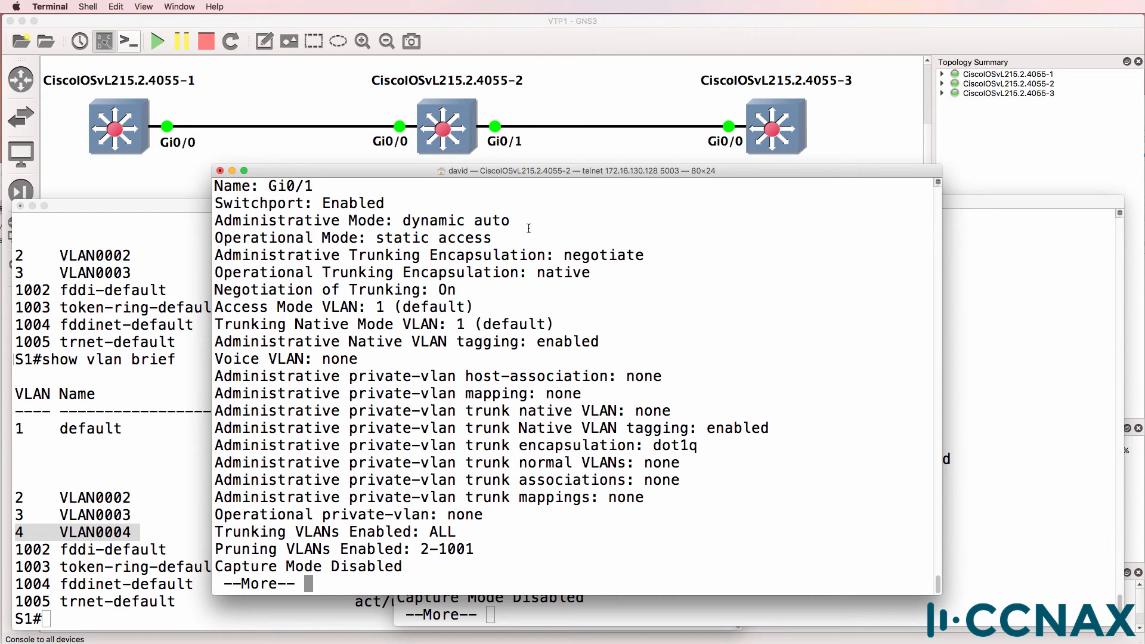
double_click(431, 220)
type("int g")
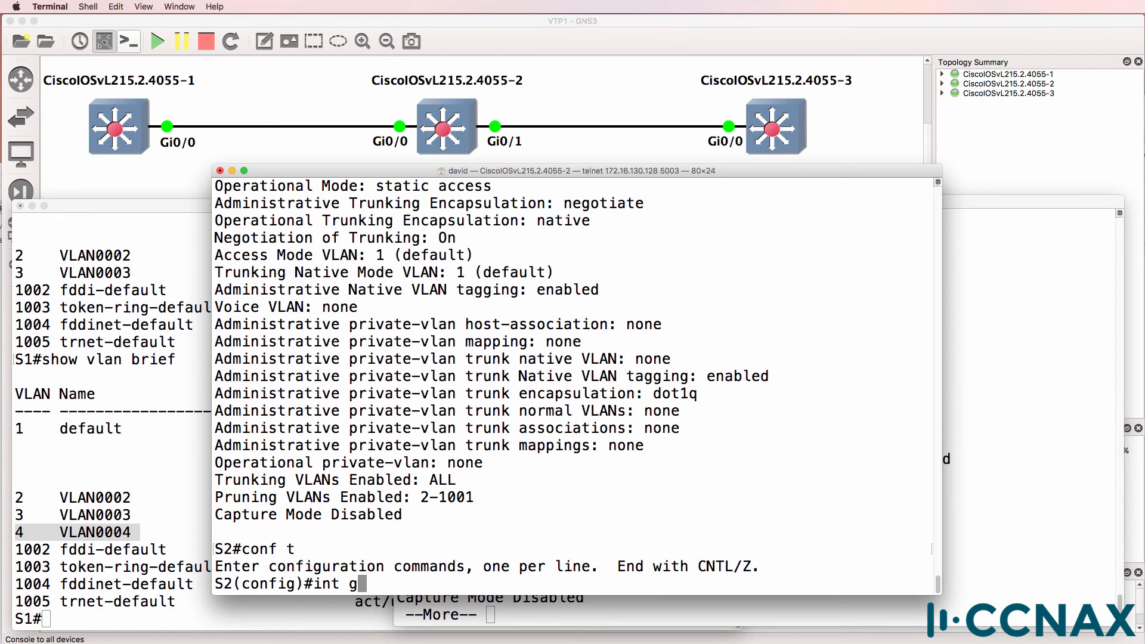
- Set S2's Gi0/1 to switchport mode dynamic desirable so it trunks with S3
type("0/1")
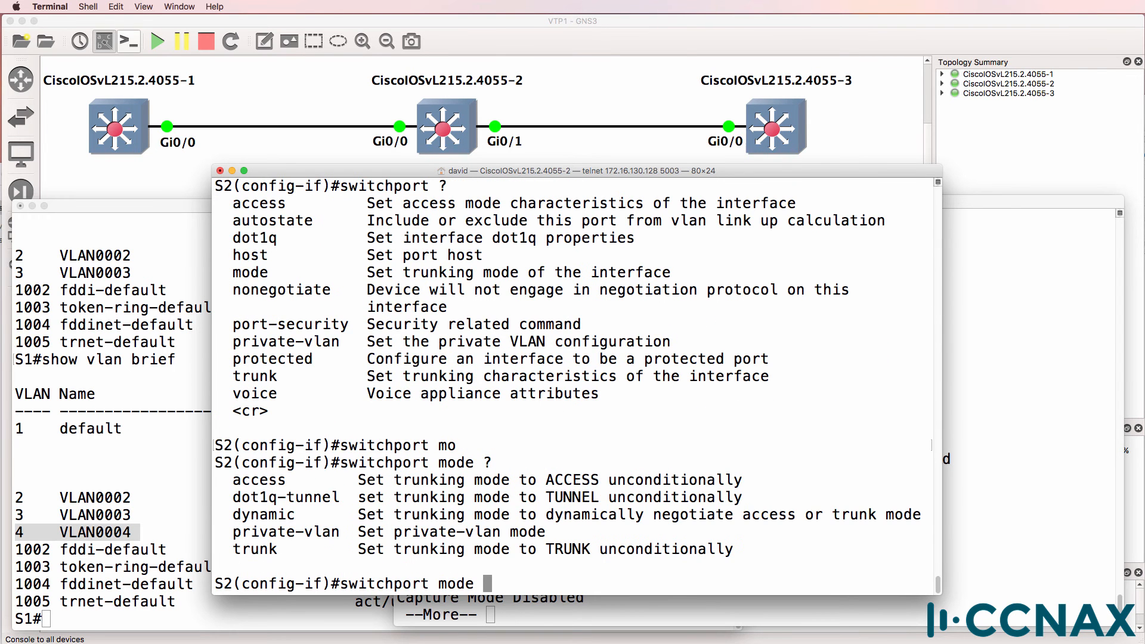
type("dynamic des")
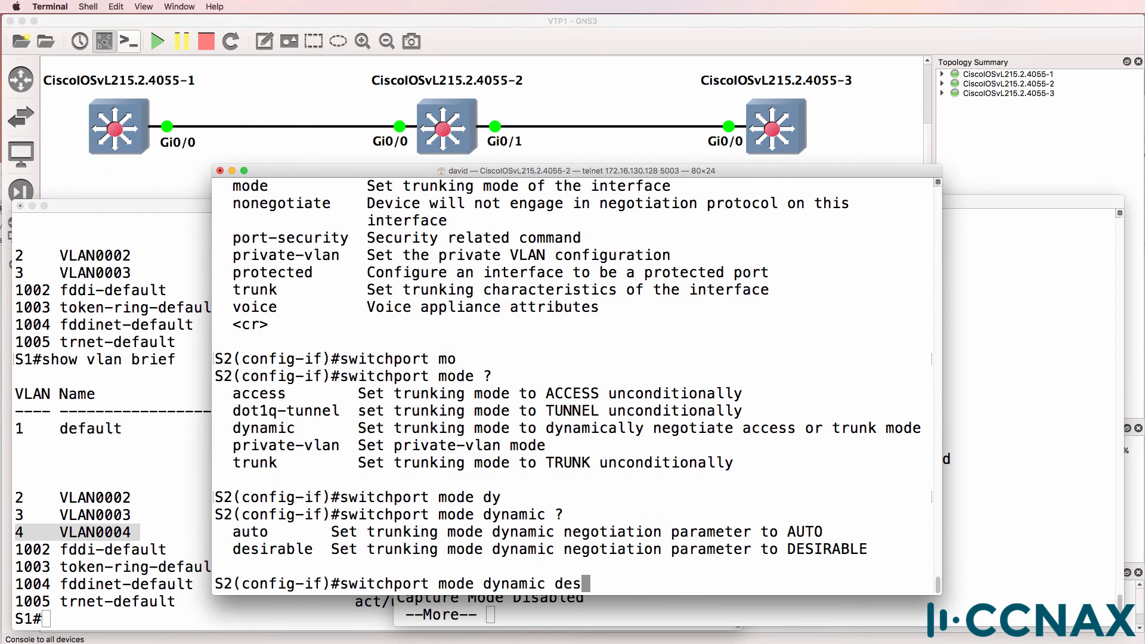
type("desirable")
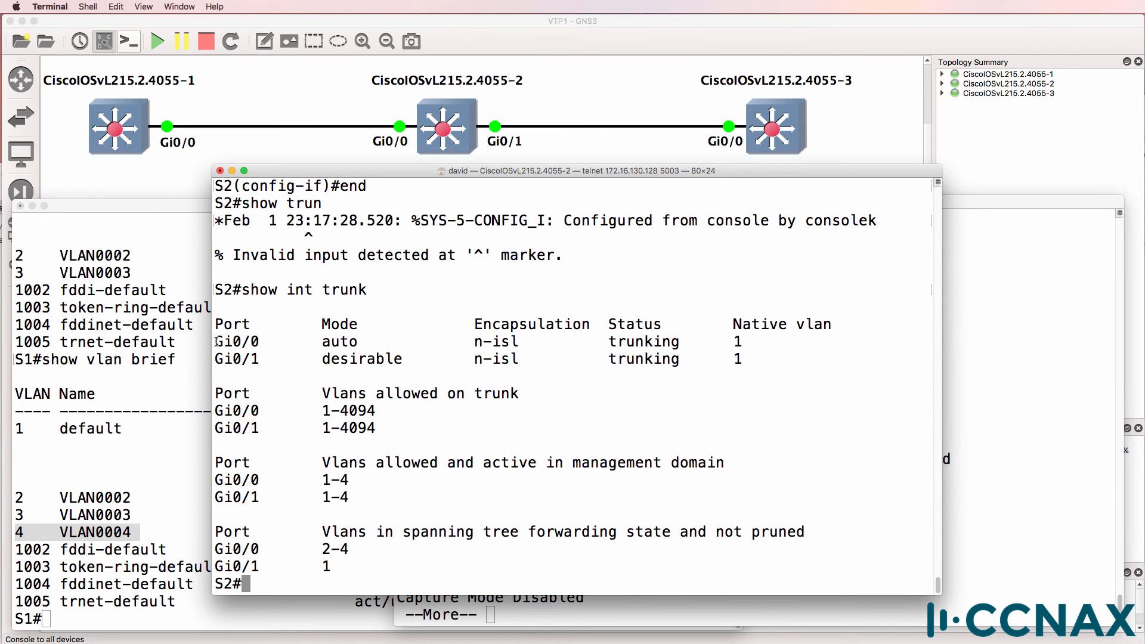
- Highlight S2's trunk output: VLANs 2–4 forwarding on Gi0/0, only VLAN 1 on Gi0/1
left_click_drag(220, 342, 737, 341)
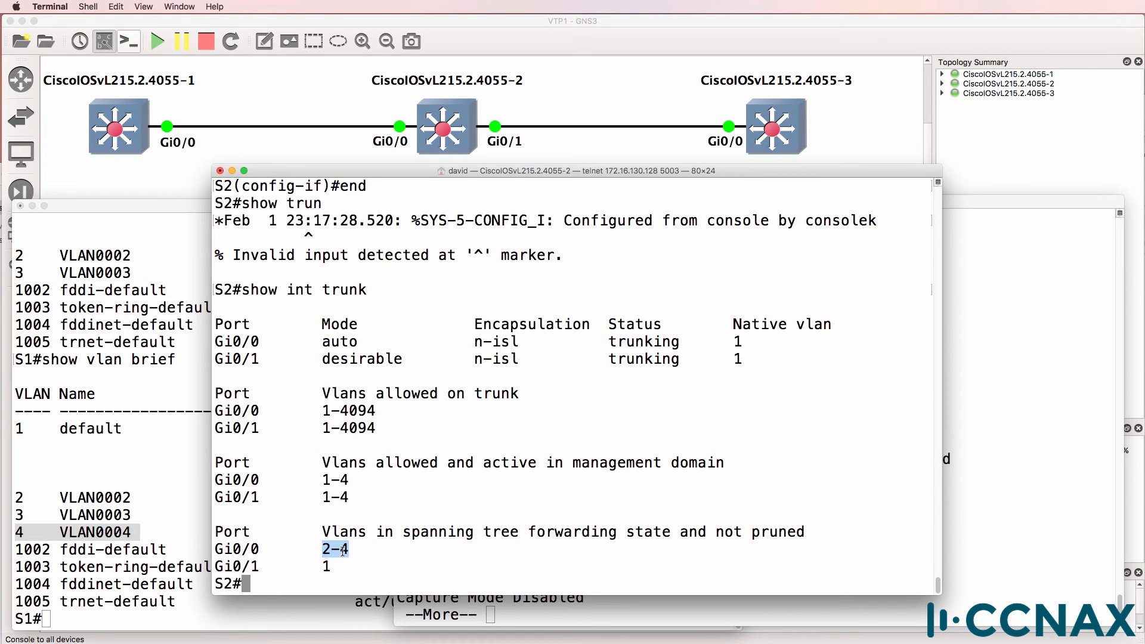
left_click_drag(348, 549, 386, 568)
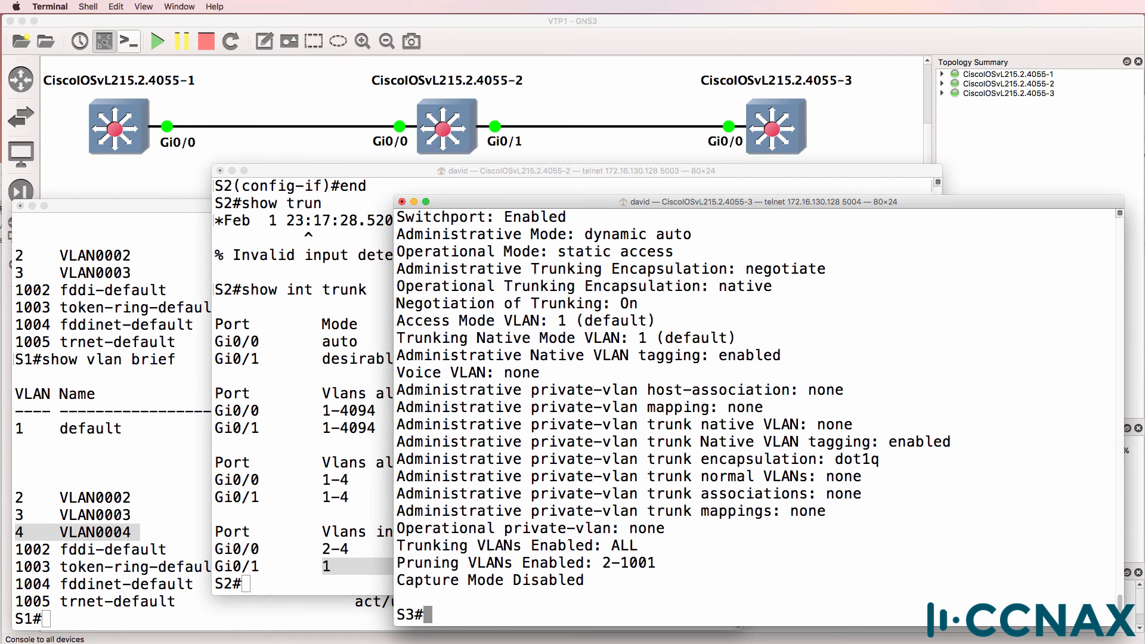
- On S3 check Gi0/0 switchport, the VLAN brief list, then run 'show vtp status'
type("sh int")
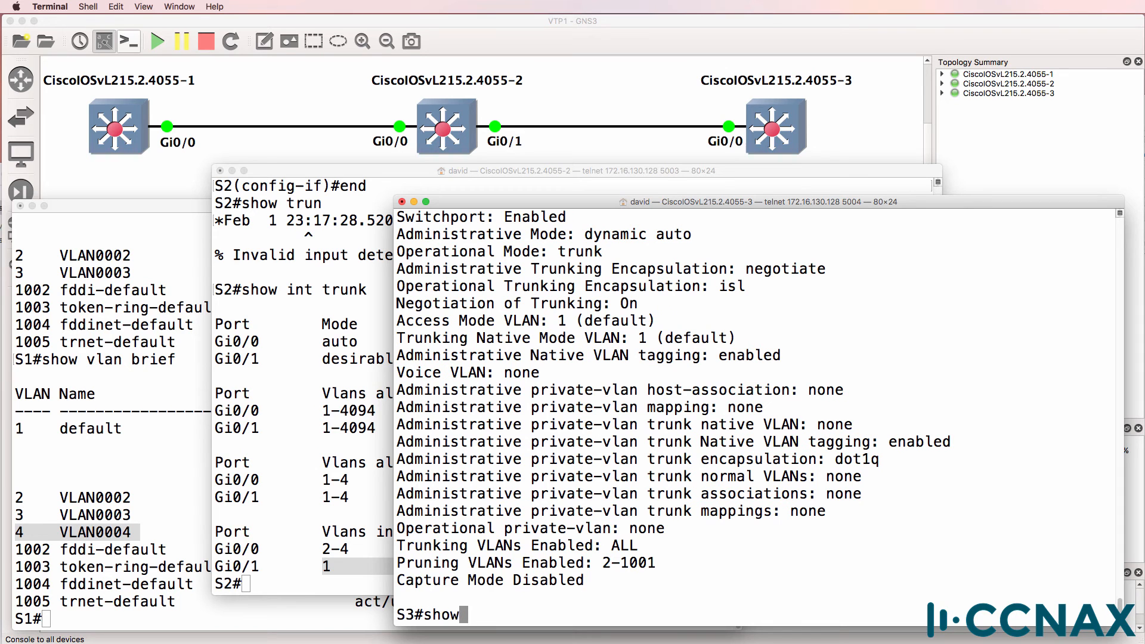
type("vlan brief")
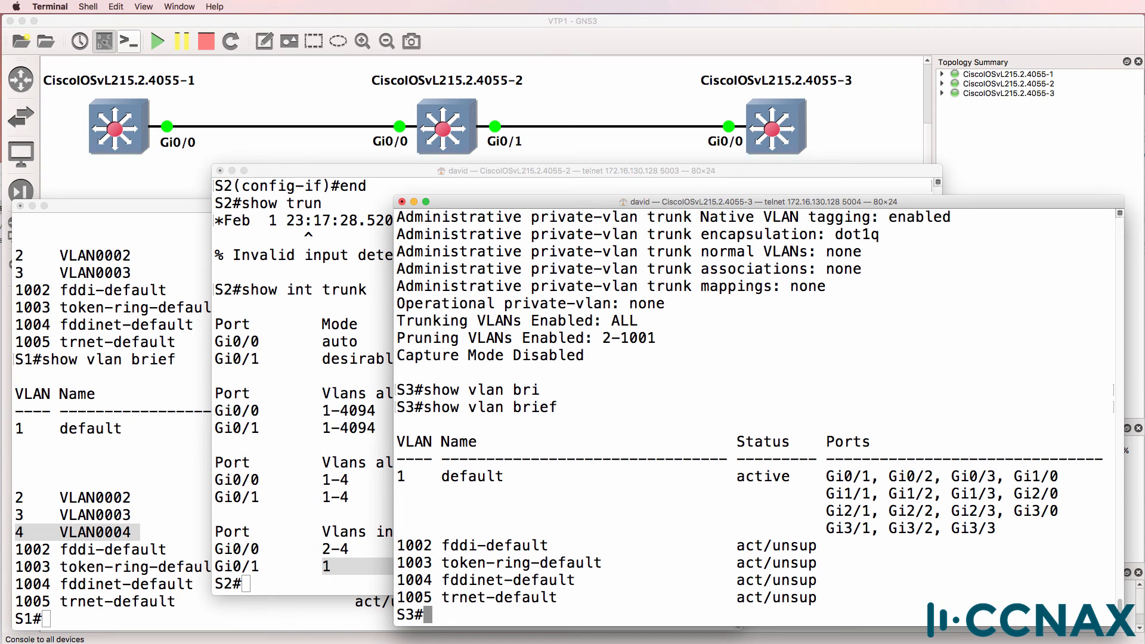
type("show vtp s")
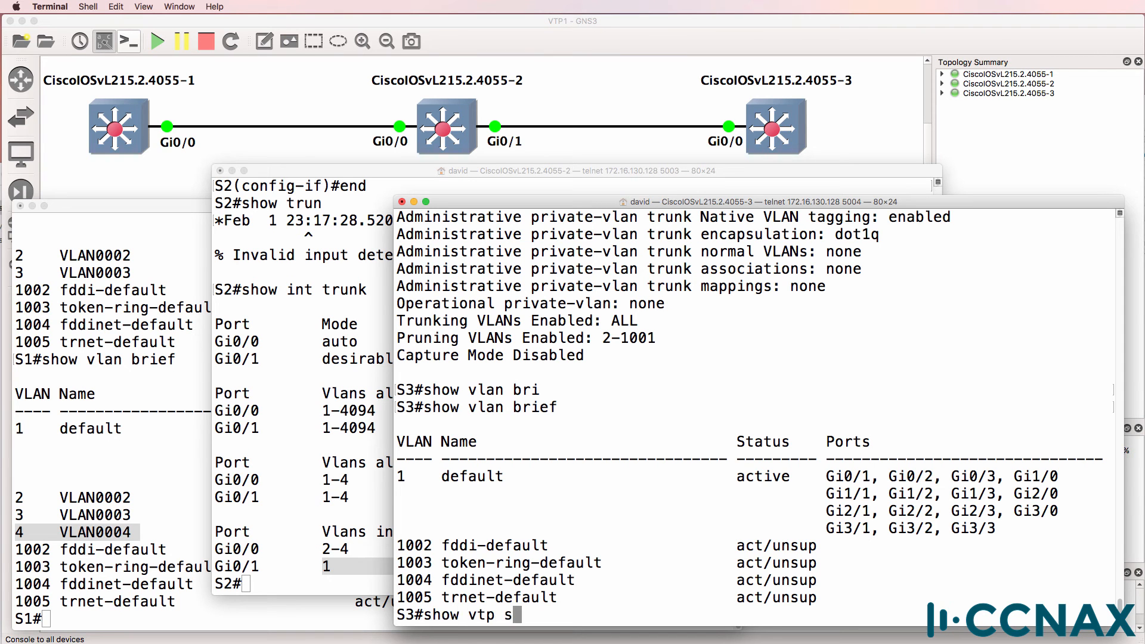
key("Return")
type("show vtp")
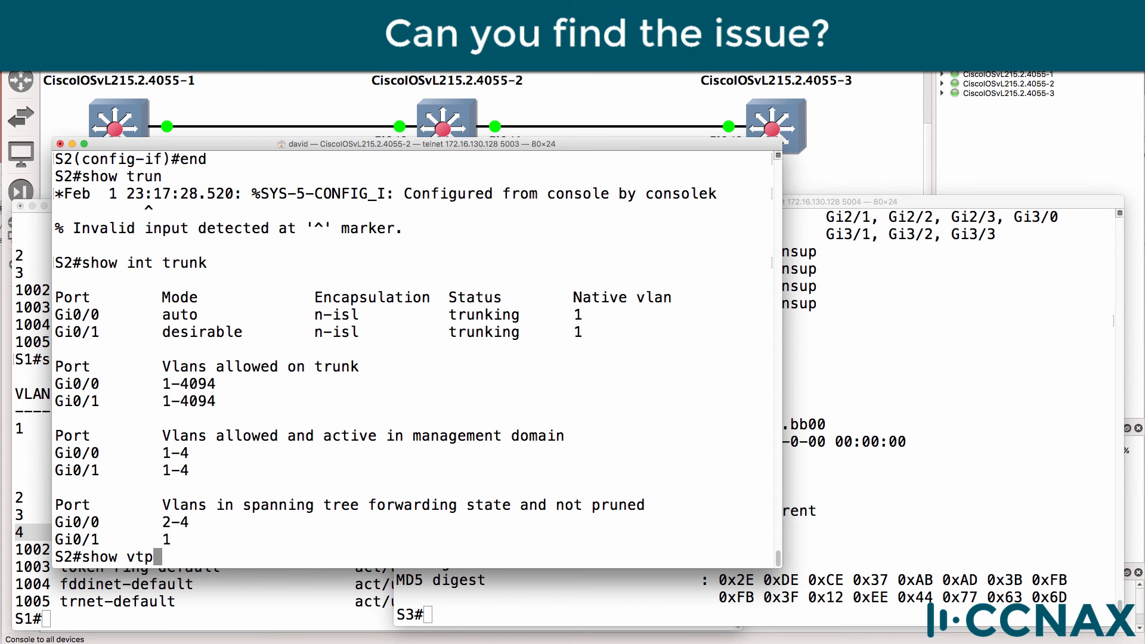
- Run 'show vtp status' and mark S3's Transparent operating mode in the output
type("status")
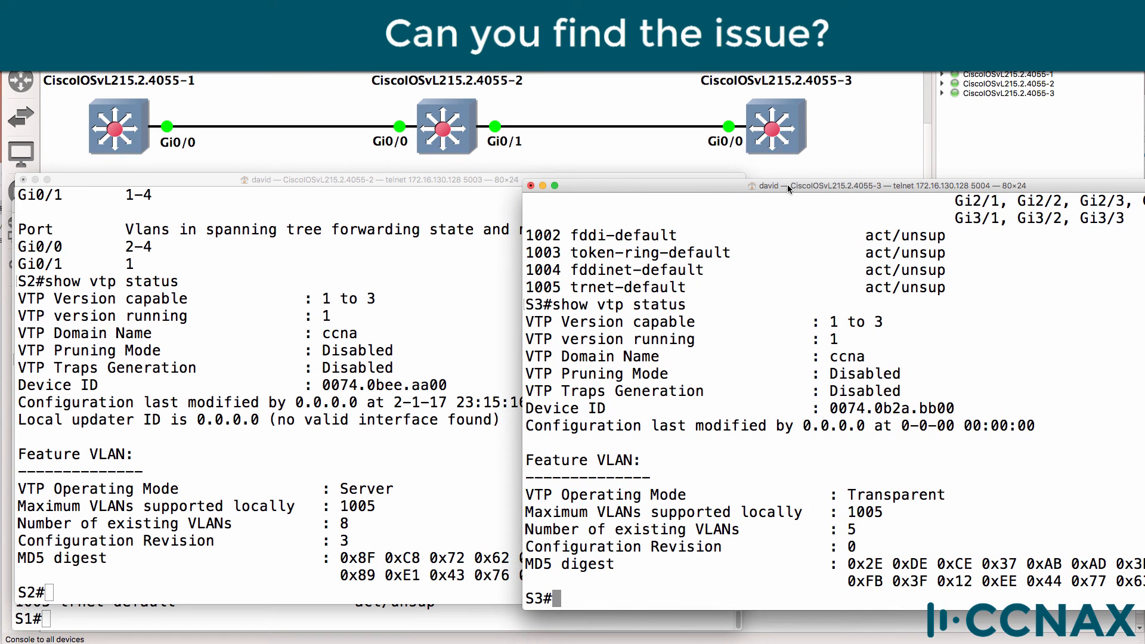
double_click(605, 494)
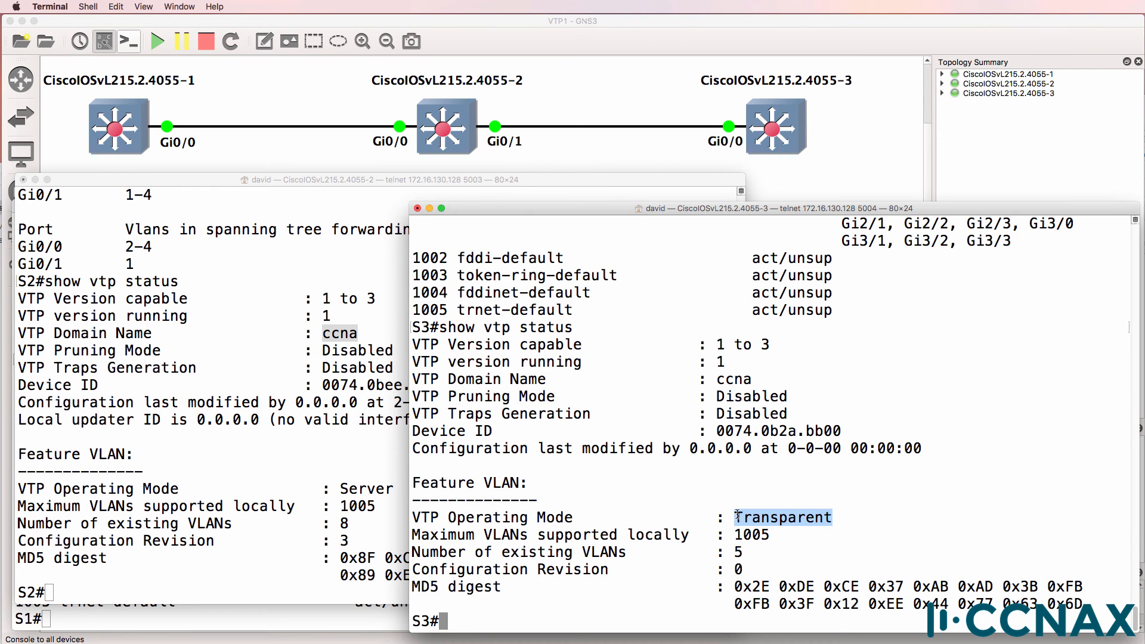
- In S3 config mode, filter the running config for VTP lines showing domain ccna and transparent mode
type("conf t")
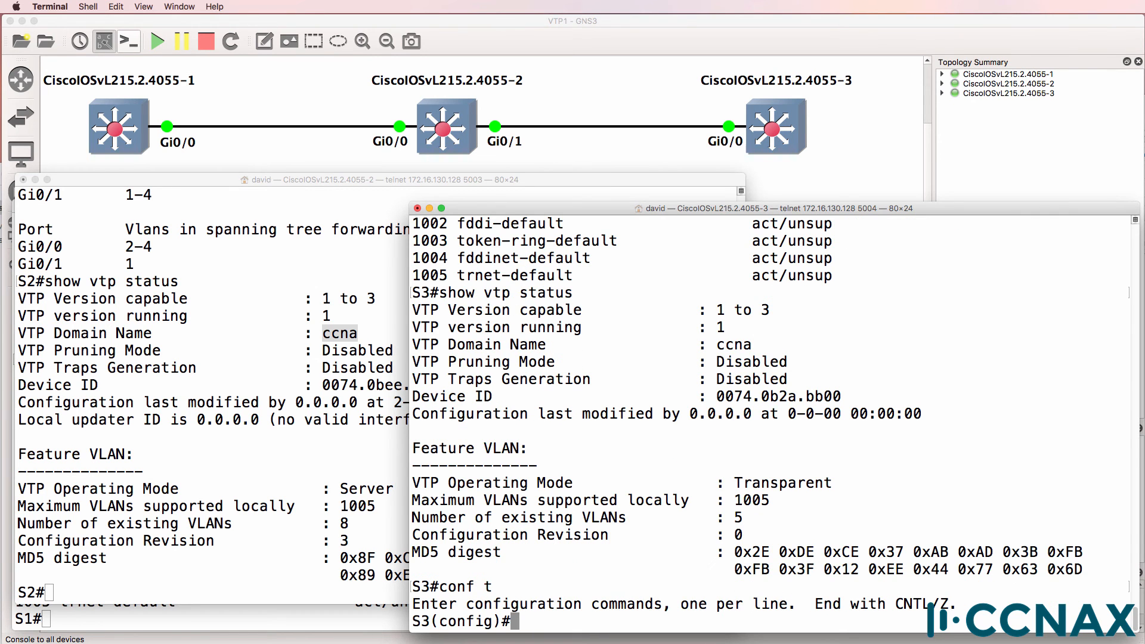
type("do sh run")
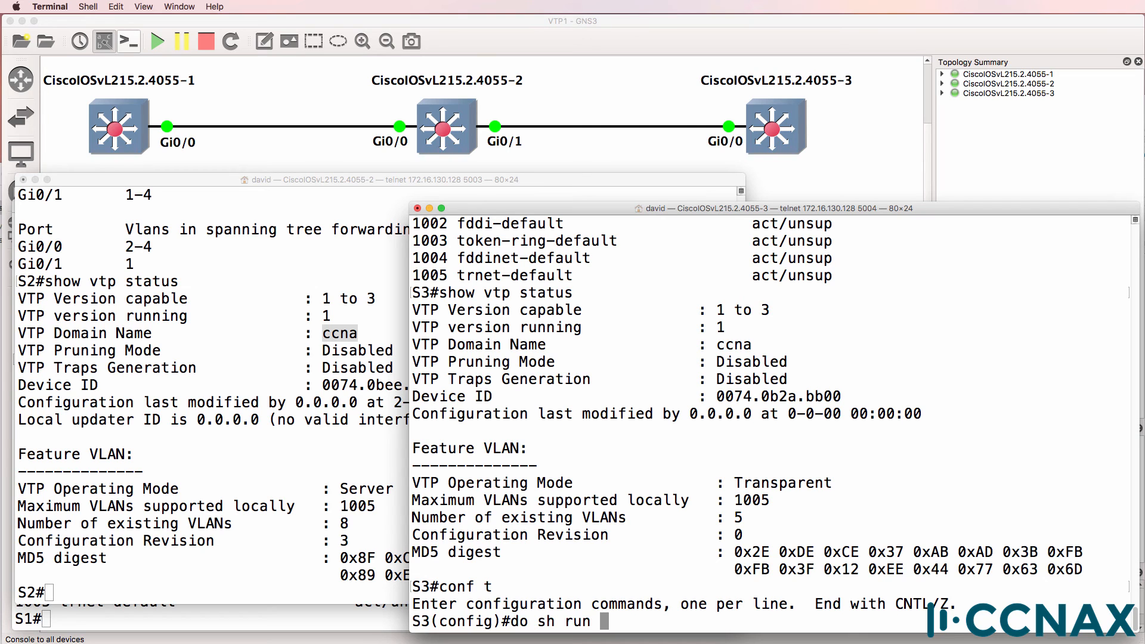
type("| in")
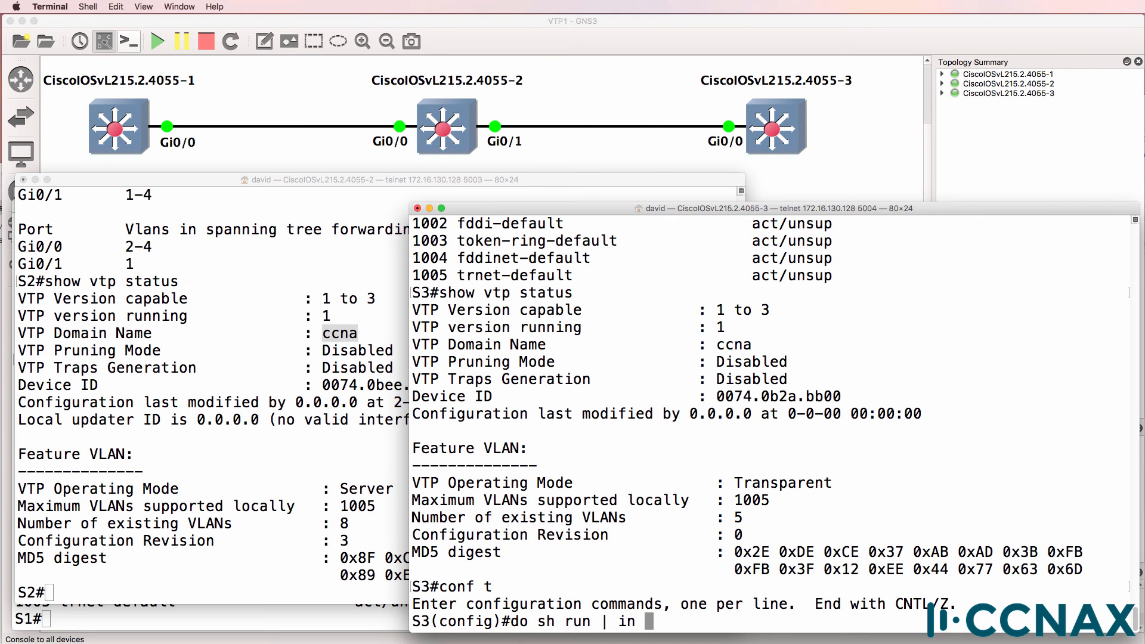
type("vtp")
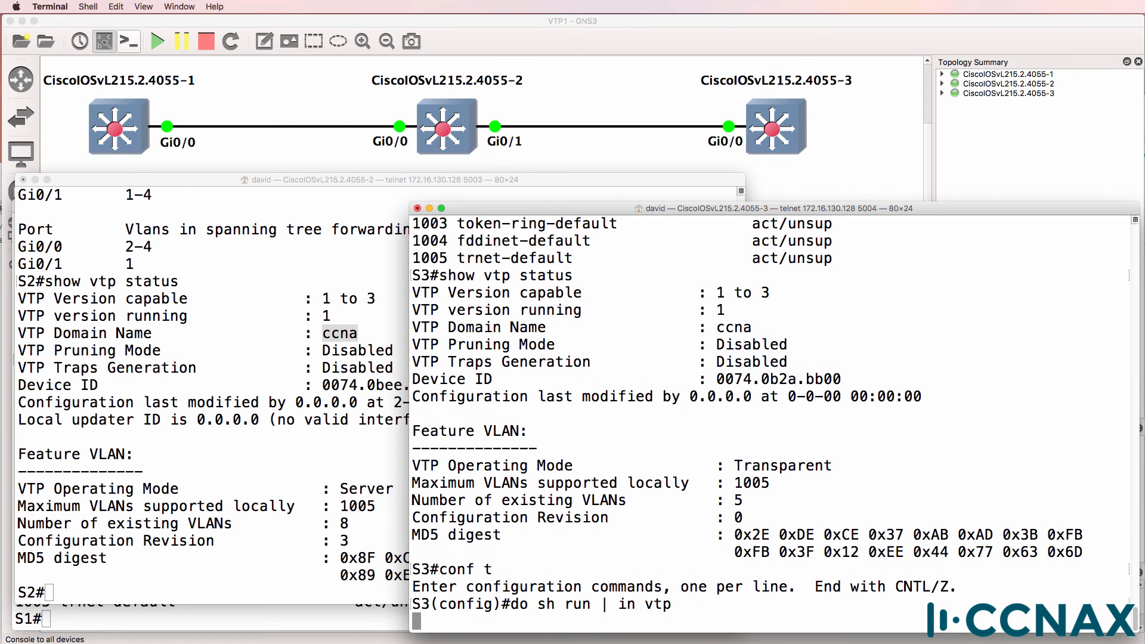
key("Return")
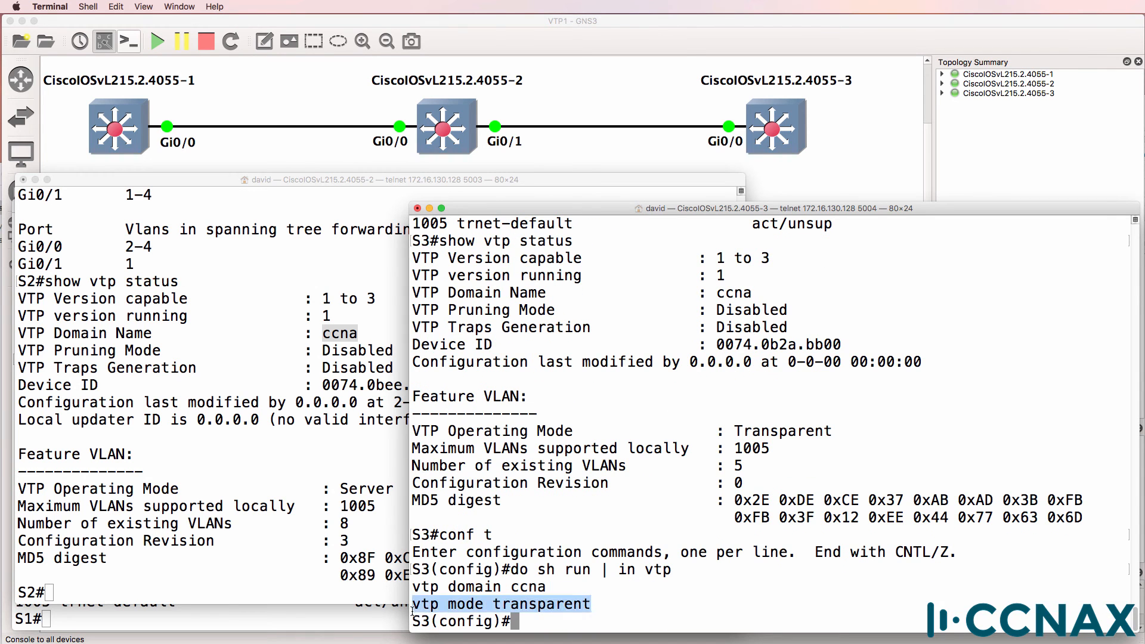
- Set S3 to 'vtp mode server' and leave configuration mode
type("vtp mode server")
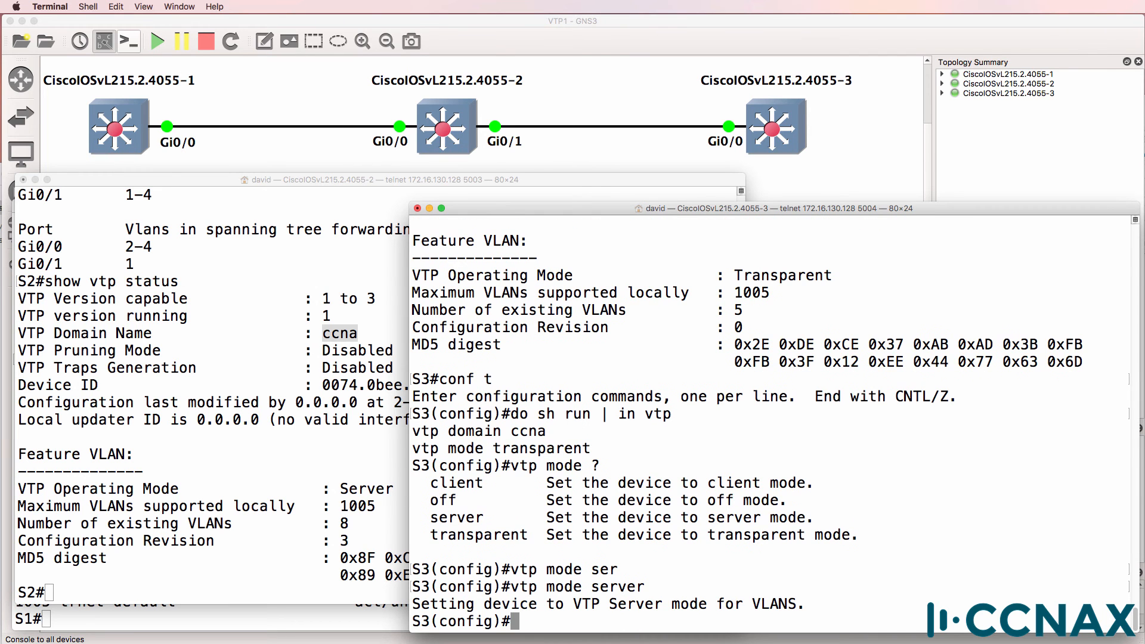
type("end")
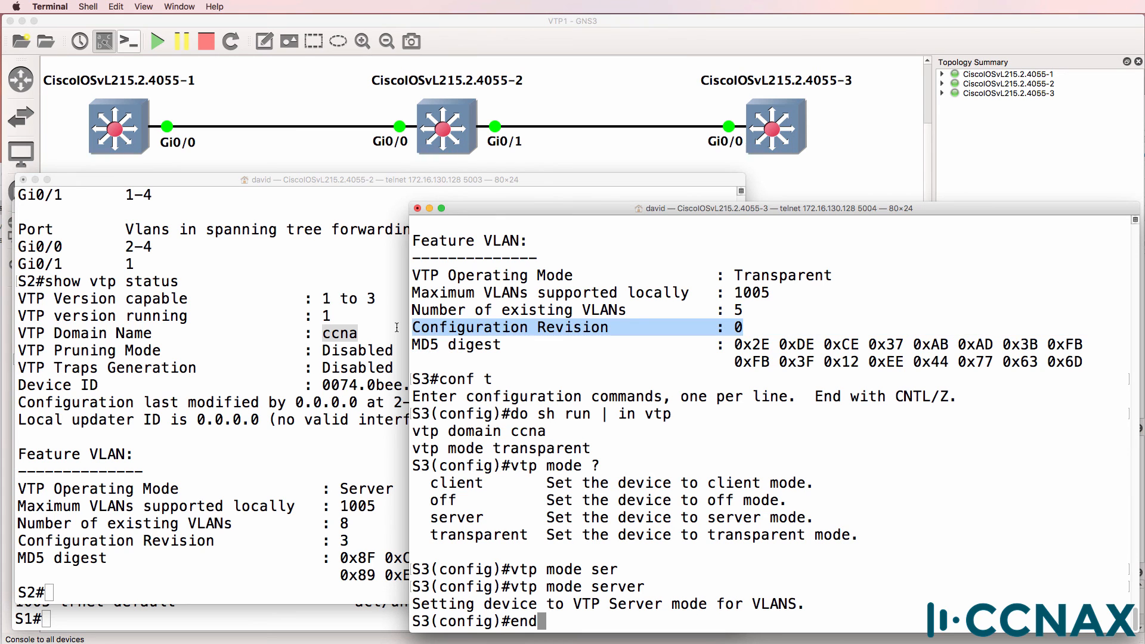
mouse_move(760, 309)
type("s")
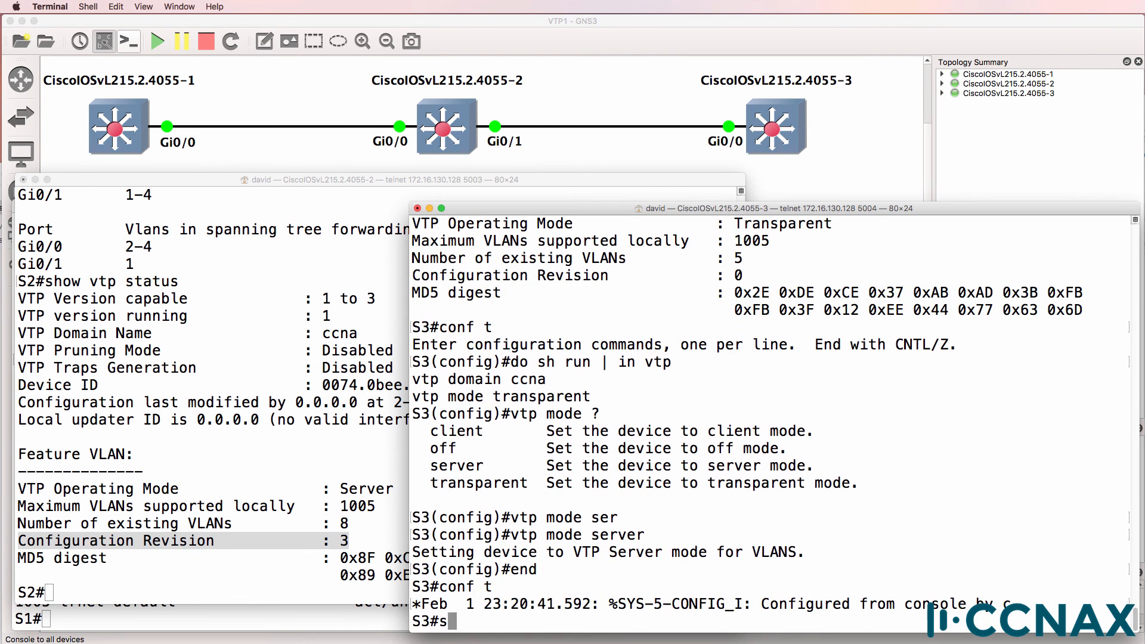
- Show S3's VTP status and VLAN brief, highlighting VLANs 2–4 now active
type("how vtp status")
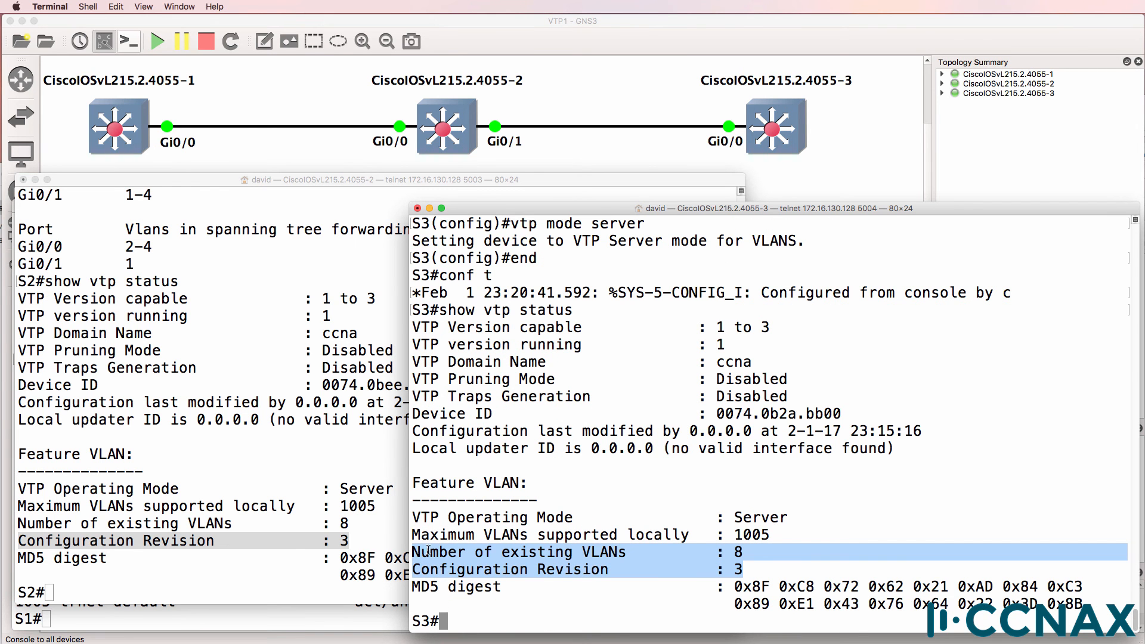
type("show vlan bri")
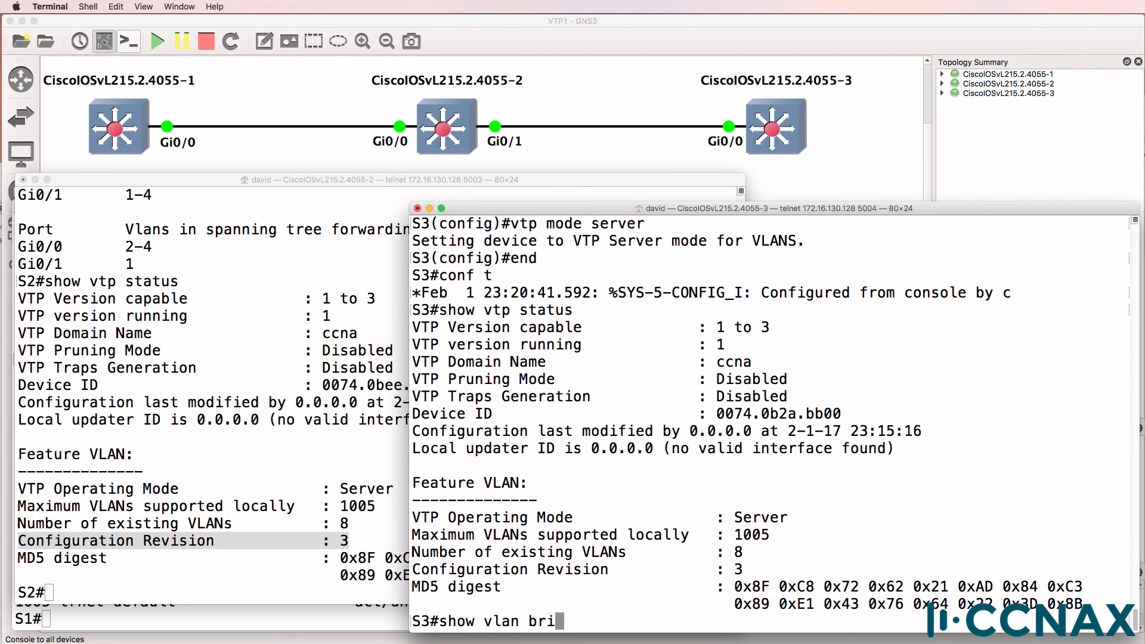
key("Return")
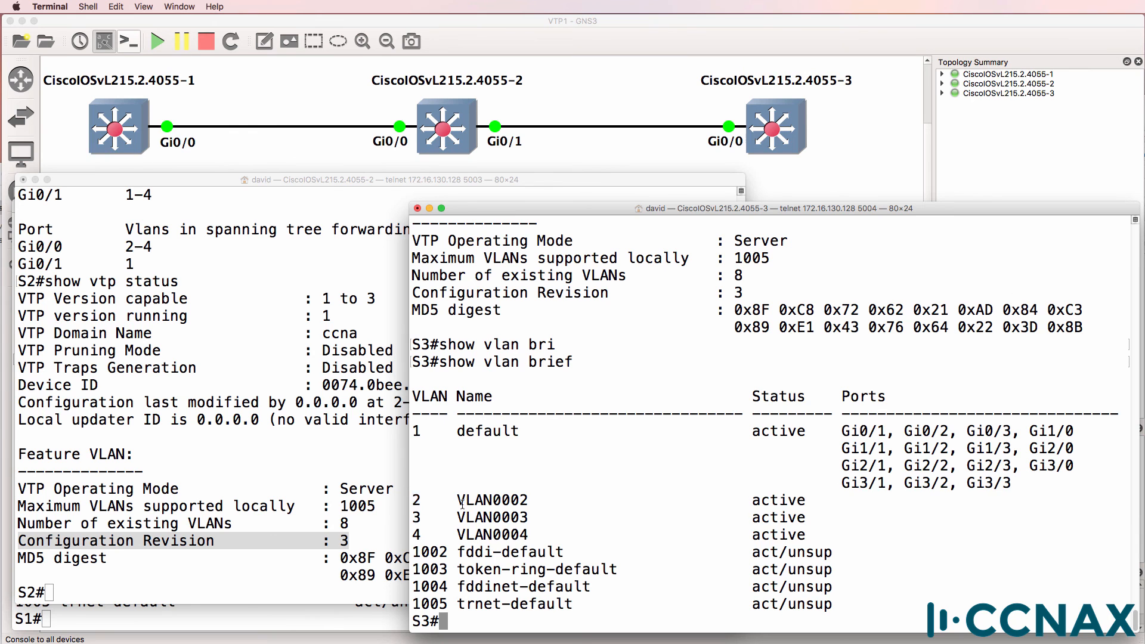
left_click_drag(458, 500, 829, 534)
type("conf t")
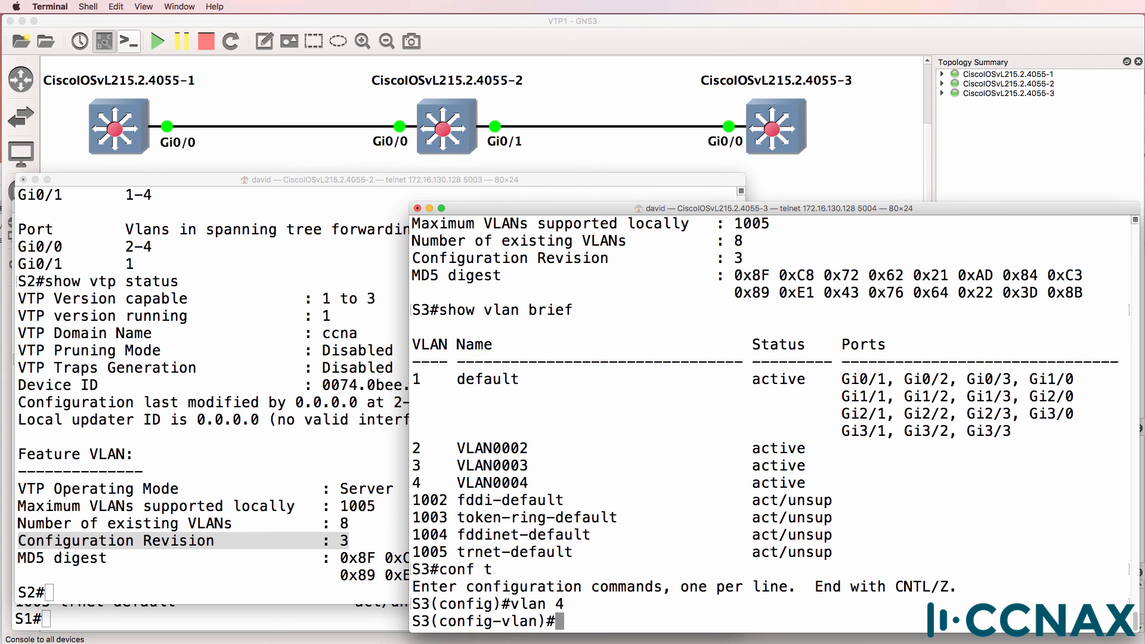
- Exit S3's VLAN config, list S2's VLANs and highlight the VLAN0005 row
type("exit")
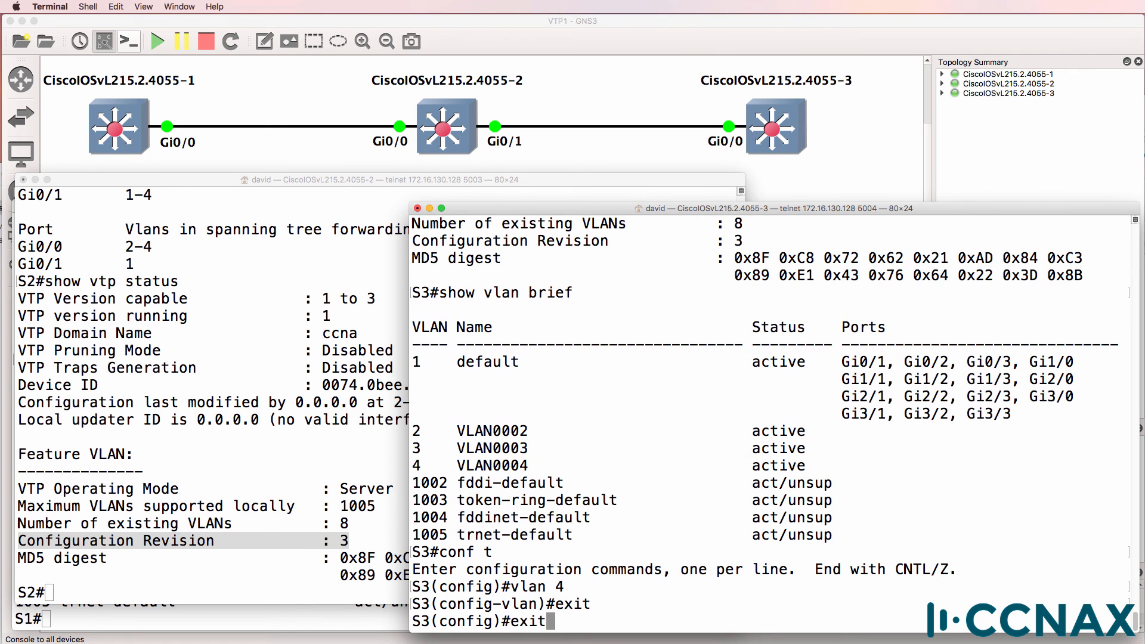
type("vlan 6")
left_click(214, 593)
type("s")
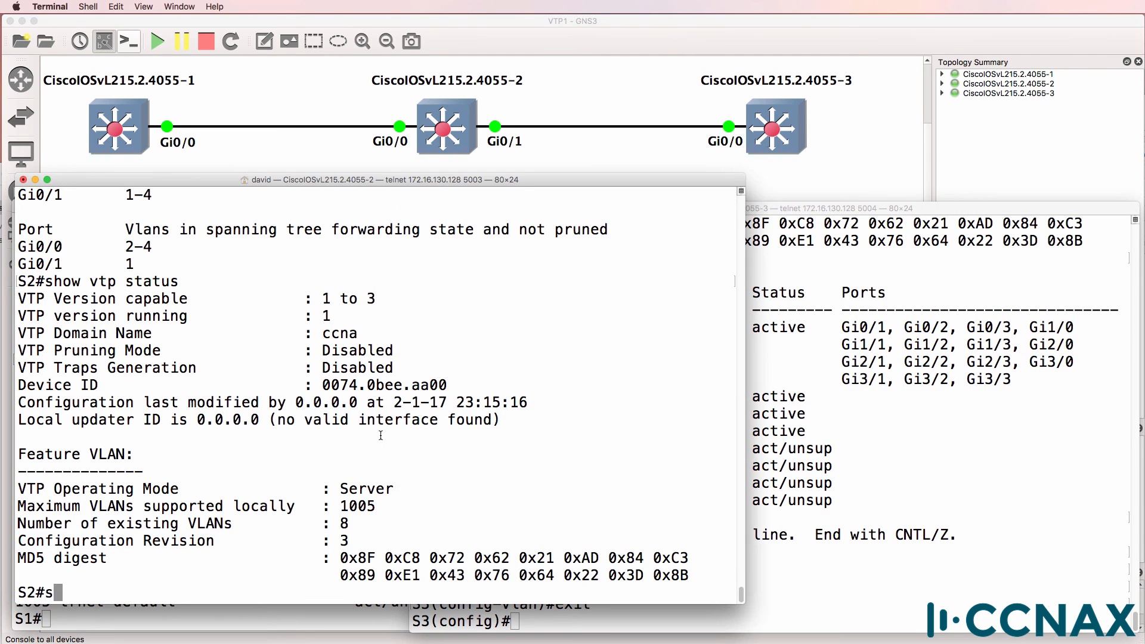
type("how vlan bir")
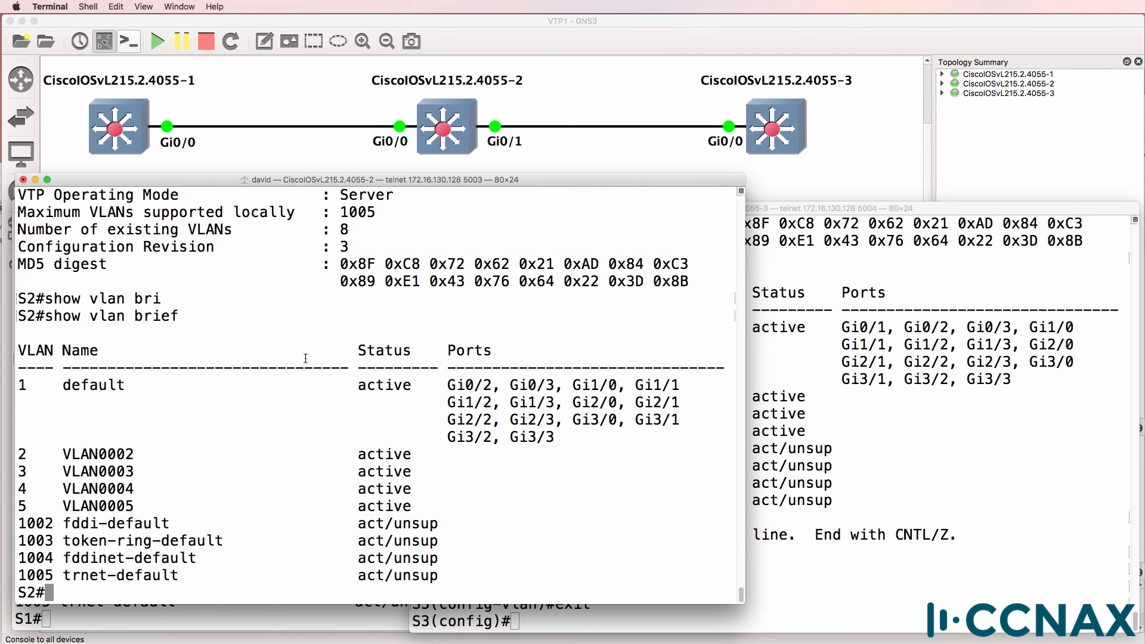
double_click(80, 505)
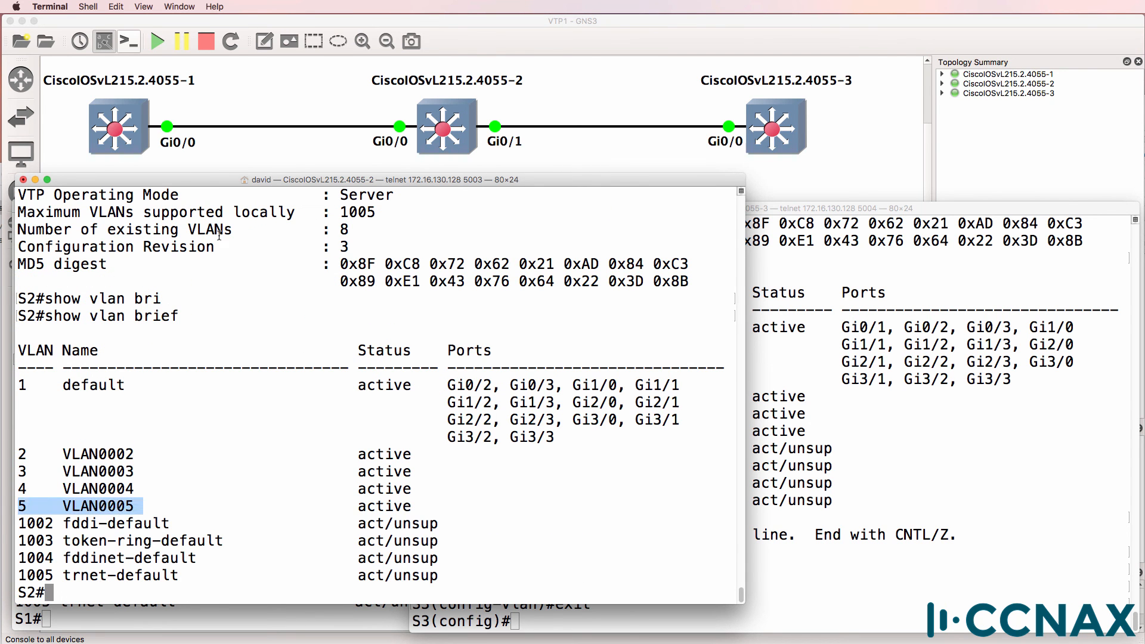
left_click_drag(570, 180, 438, 174)
type("show vlan brief")
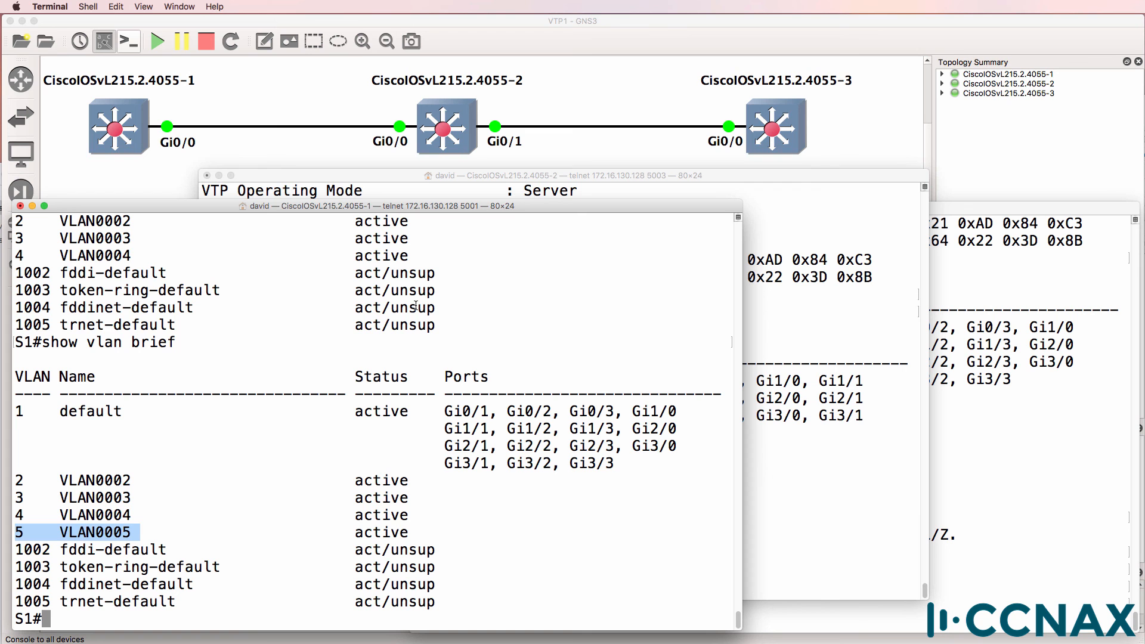
- Create VLAN 10 on S1 and VLANs 4 and 5 on S3 from config mode
type("conf t")
type("show vlan")
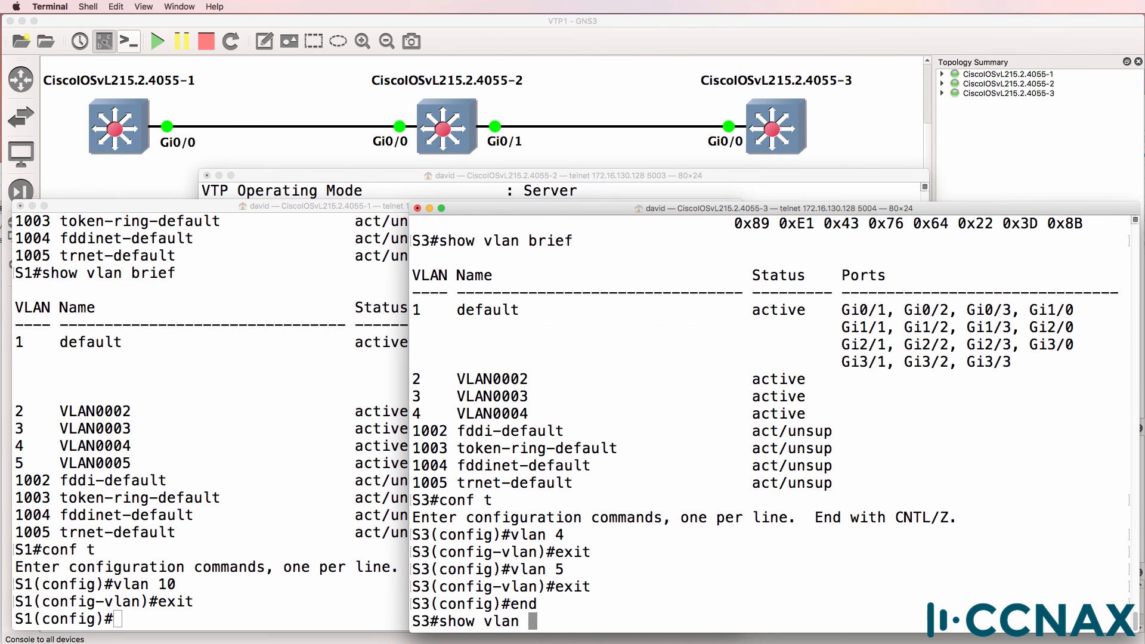
type(" brief")
key("Return")
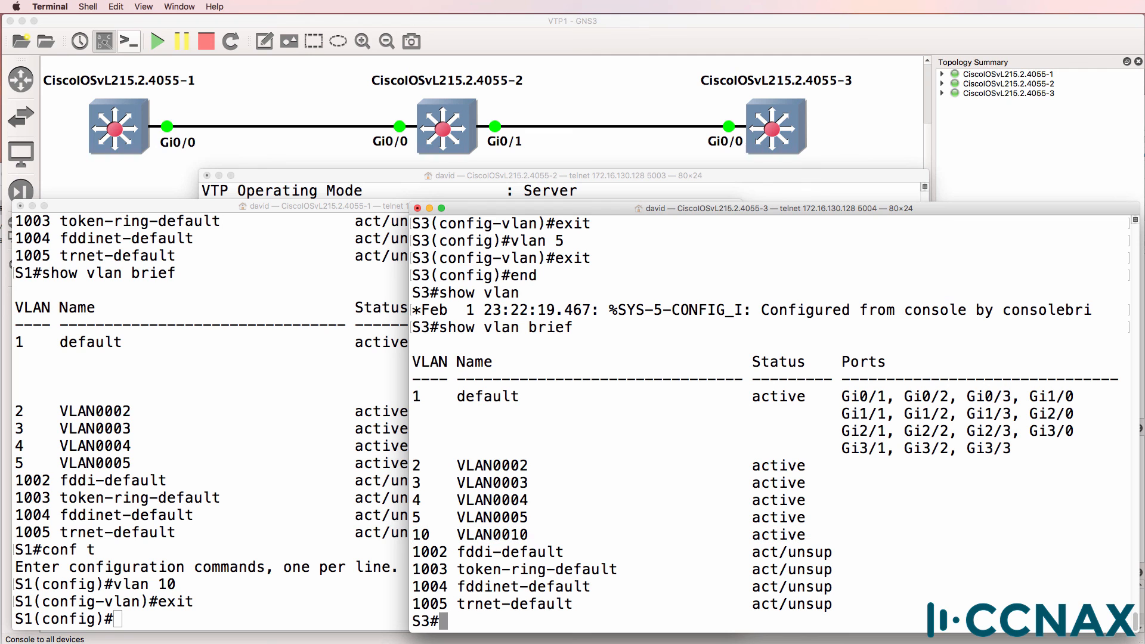
- List S3's VLANs 2–5 and 10, then begin a 'show int trunk' check
type("show")
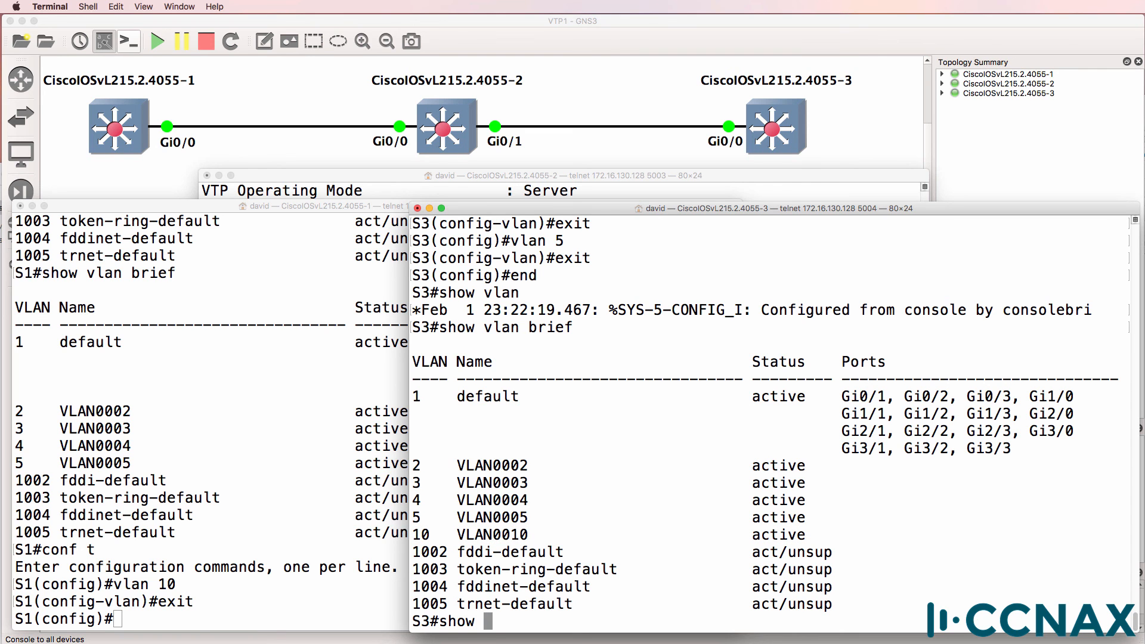
type("int tru")
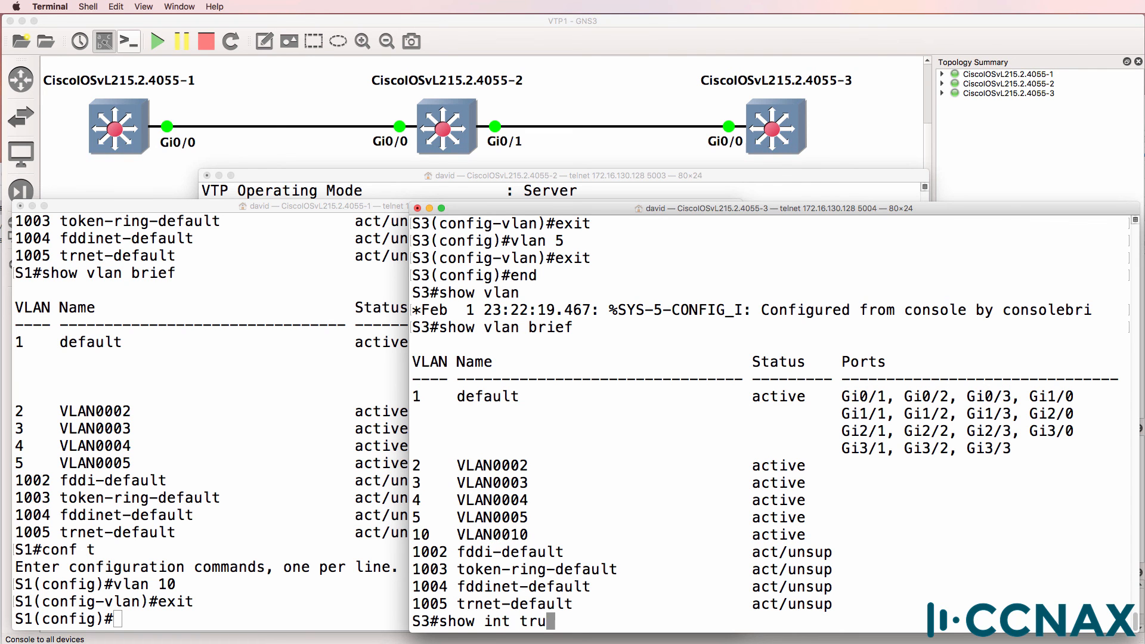